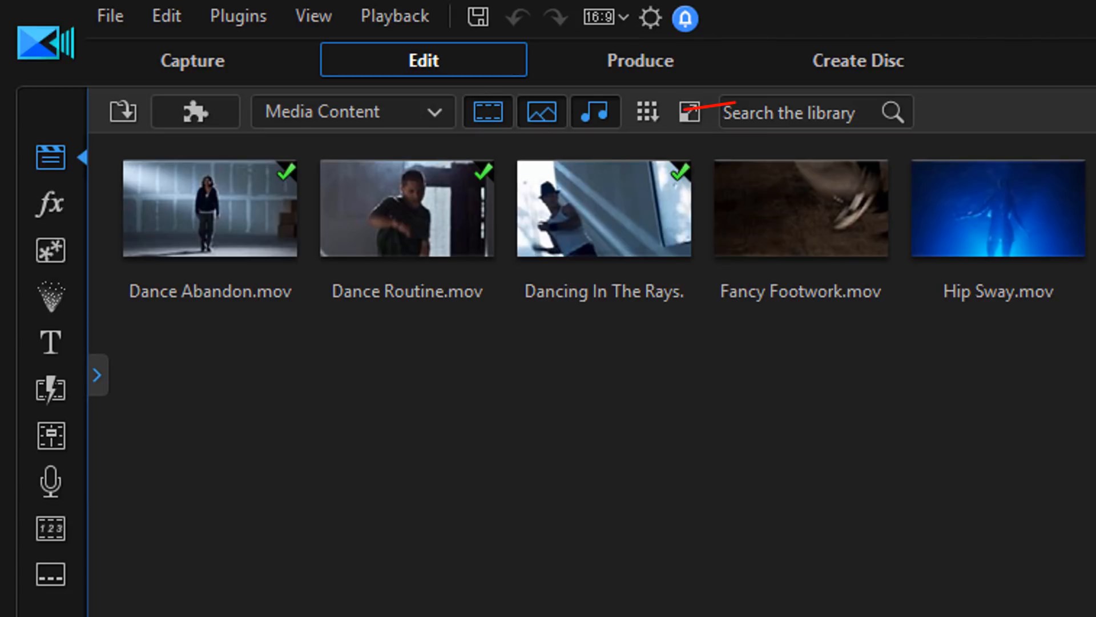
- Switch the library from the dance clips to My Projects, showing Dance Revolution
click(209, 208)
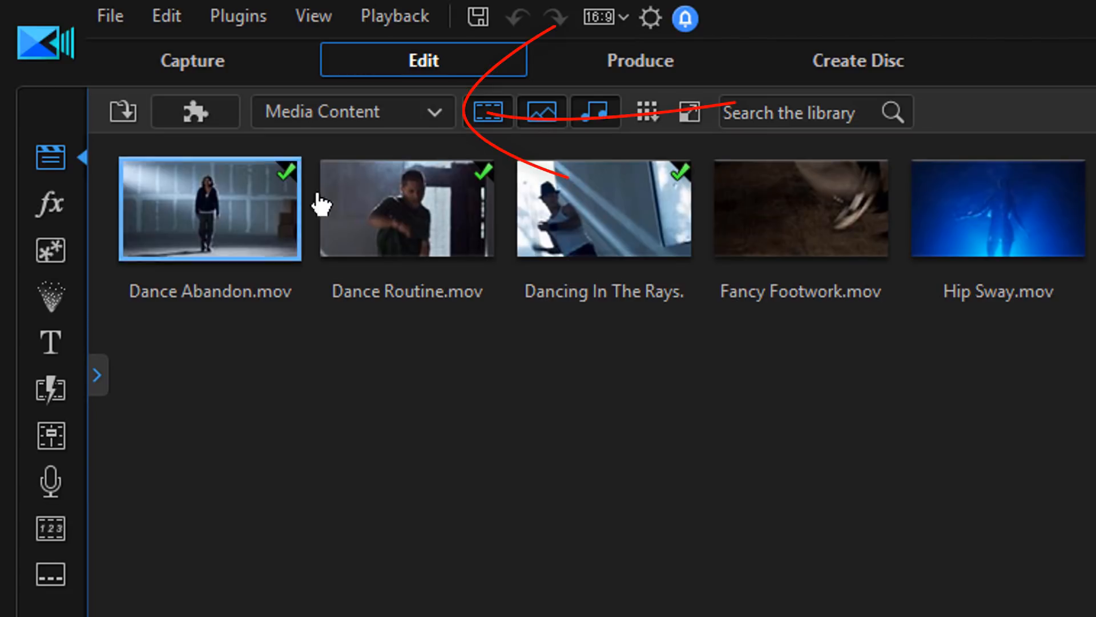
mouse_move(444, 126)
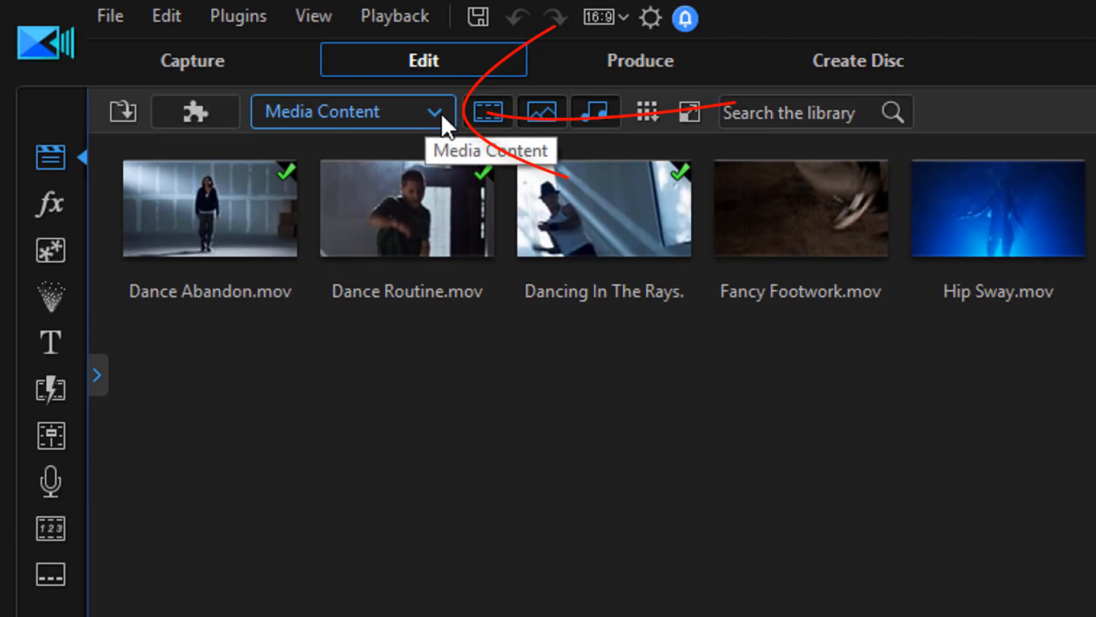
click(439, 112)
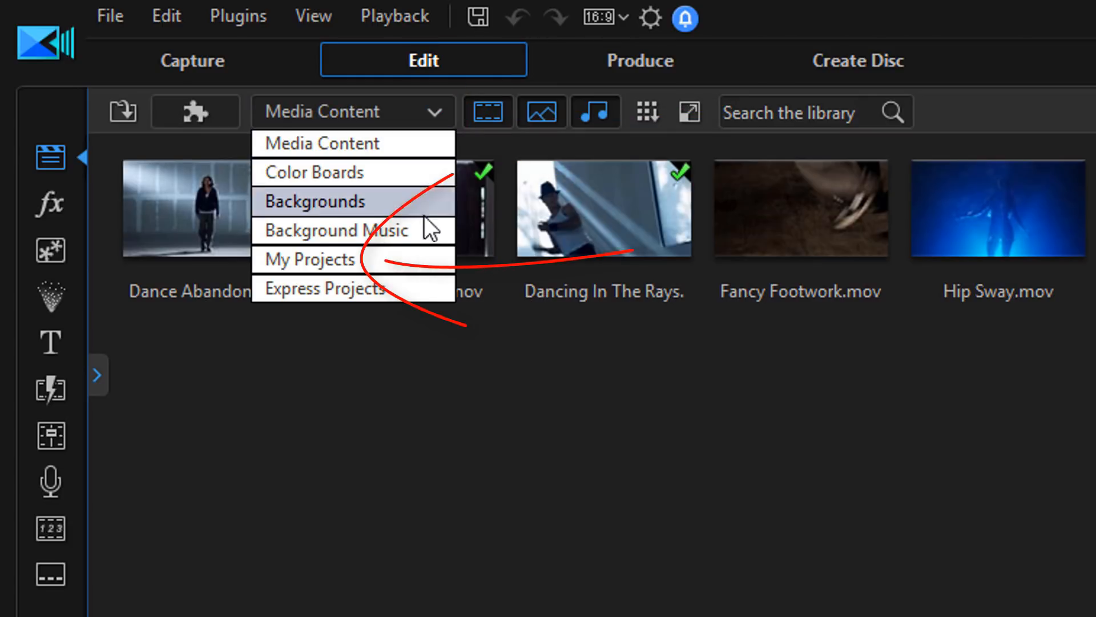
mouse_move(427, 265)
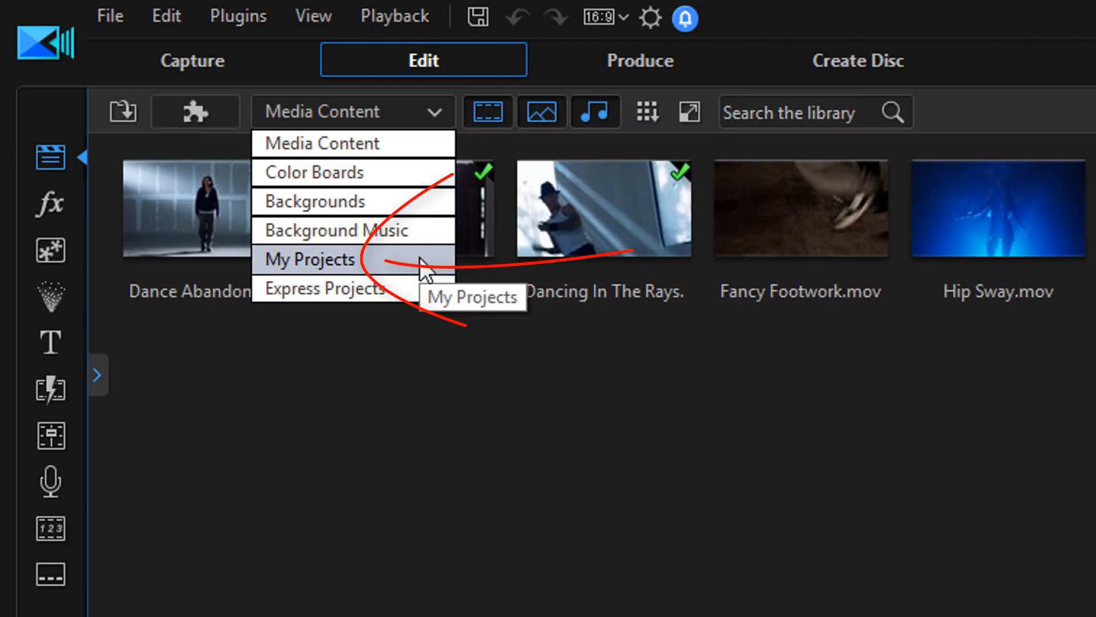
click(308, 259)
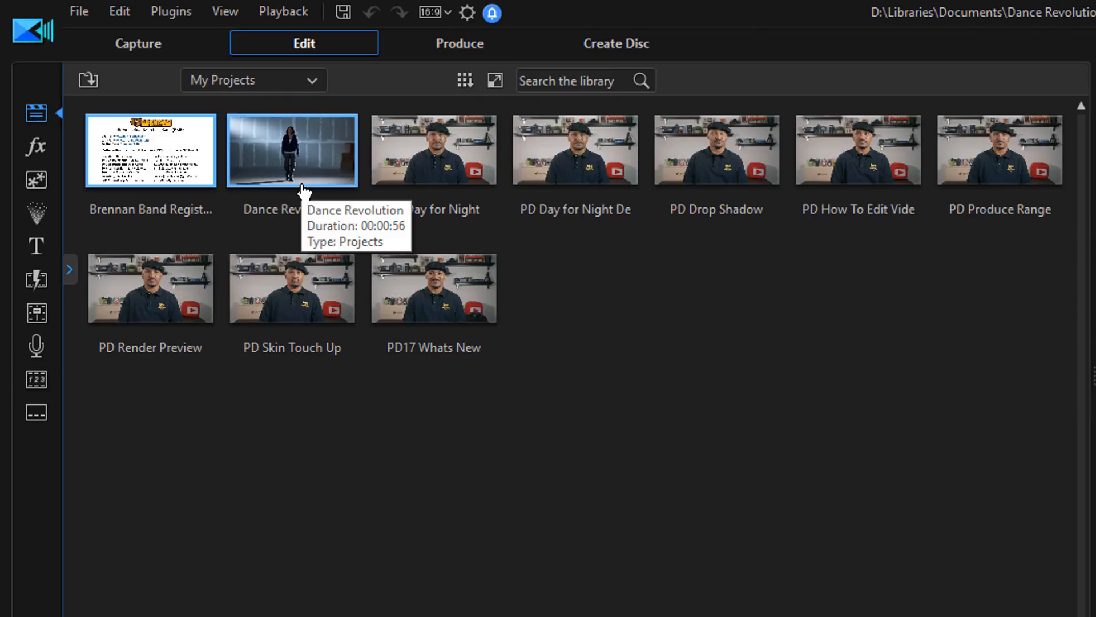
scroll(down, 3)
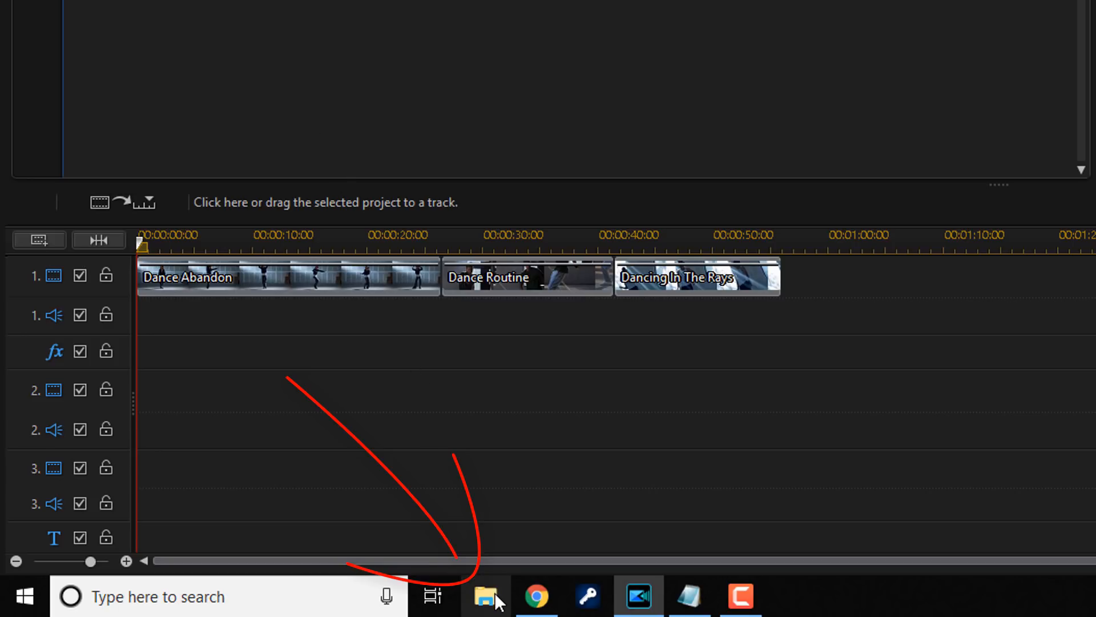
- Open Stabilizer.pds from Drobo (G:) > Videos > CyberLink > PowerDirector 16 > Stabilizer
click(485, 596)
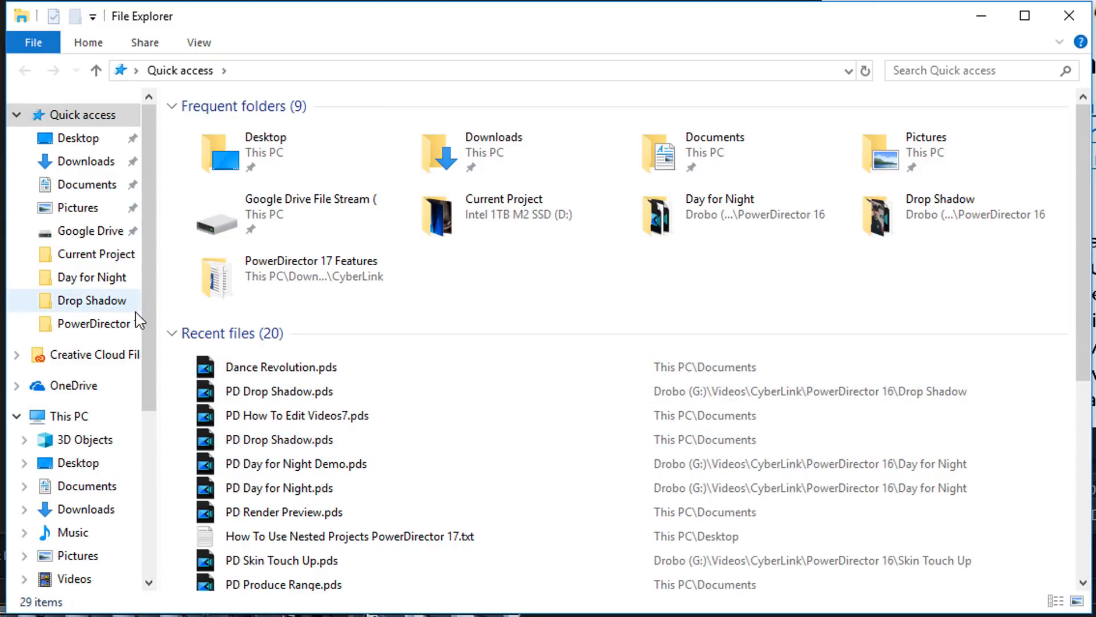
scroll(down, 3)
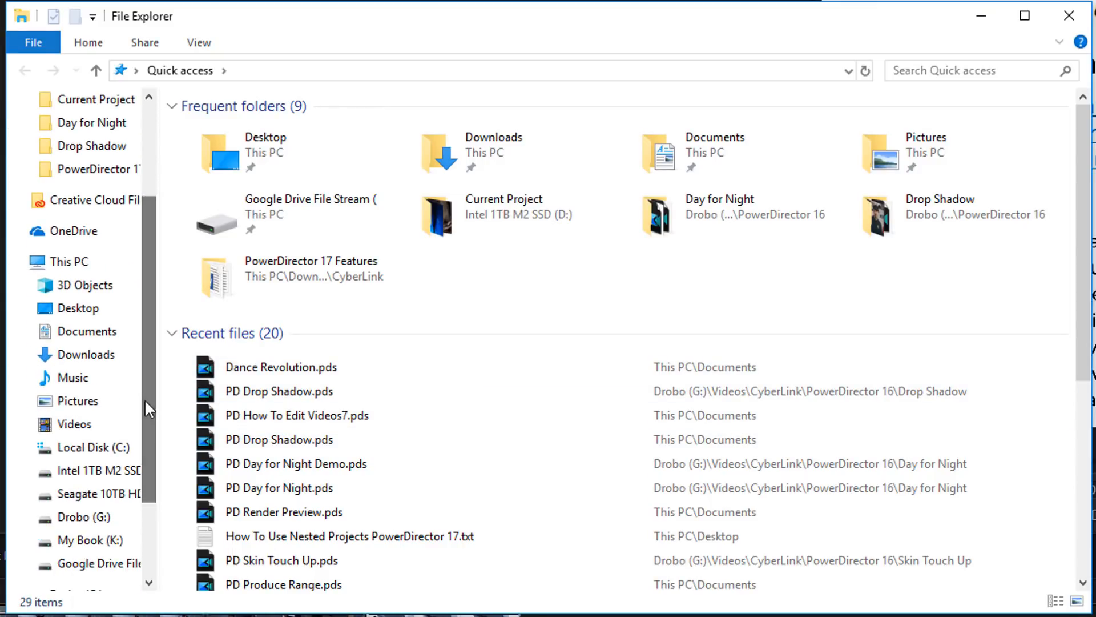
click(74, 517)
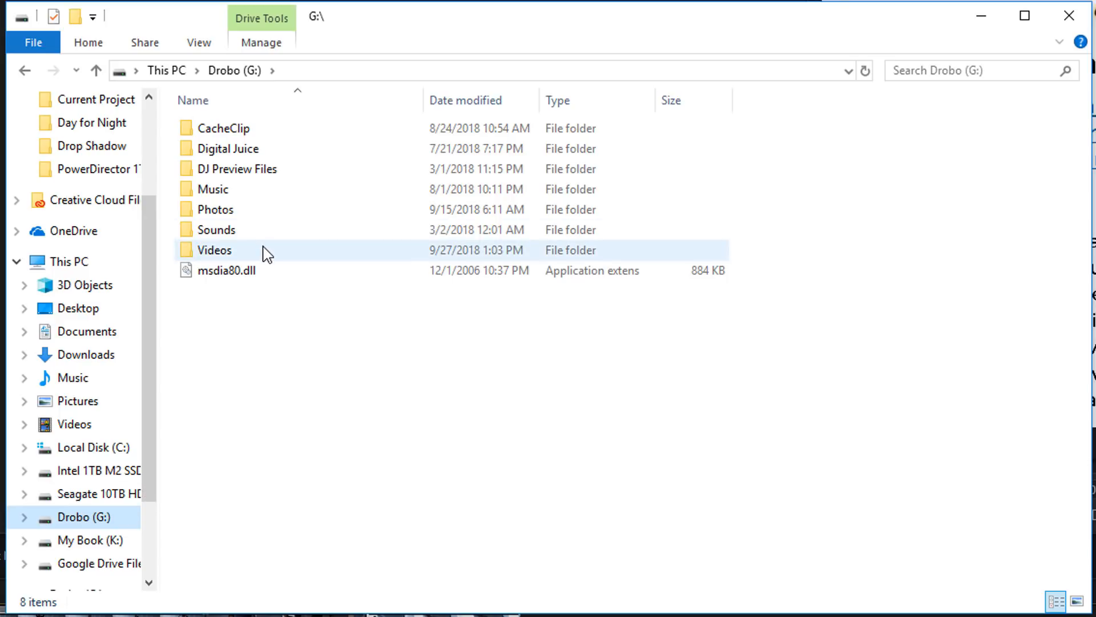
double_click(214, 250)
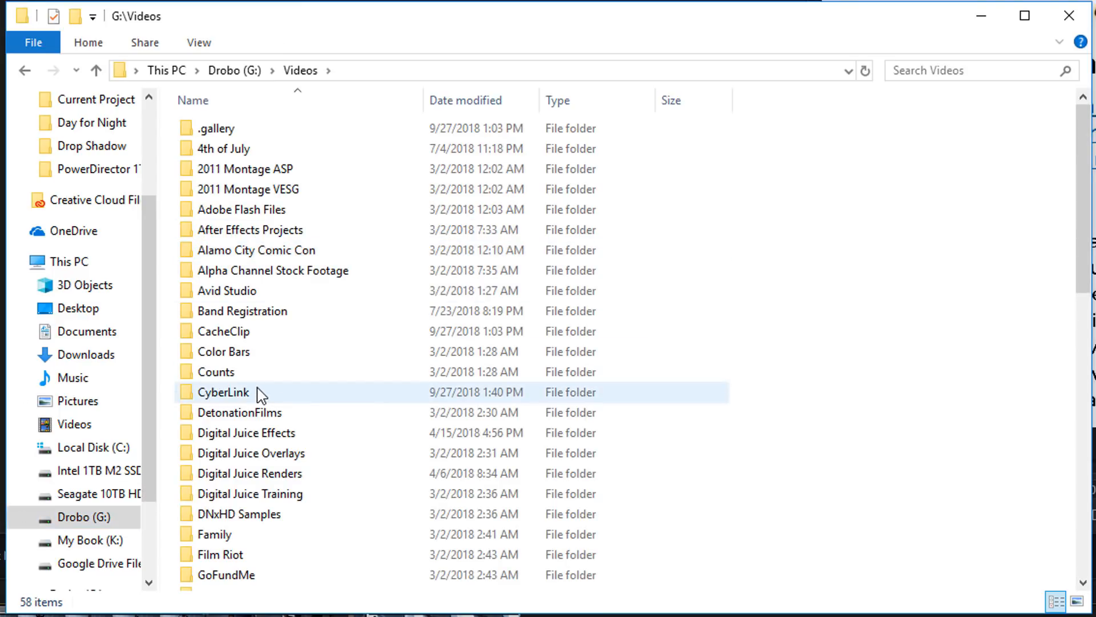
double_click(222, 391)
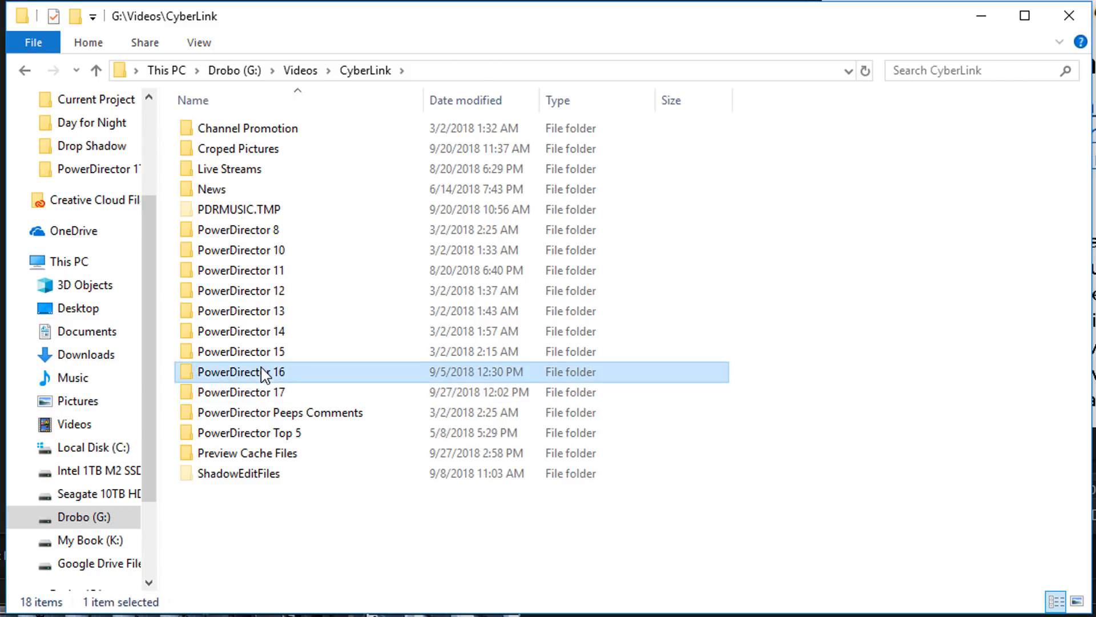
double_click(252, 371)
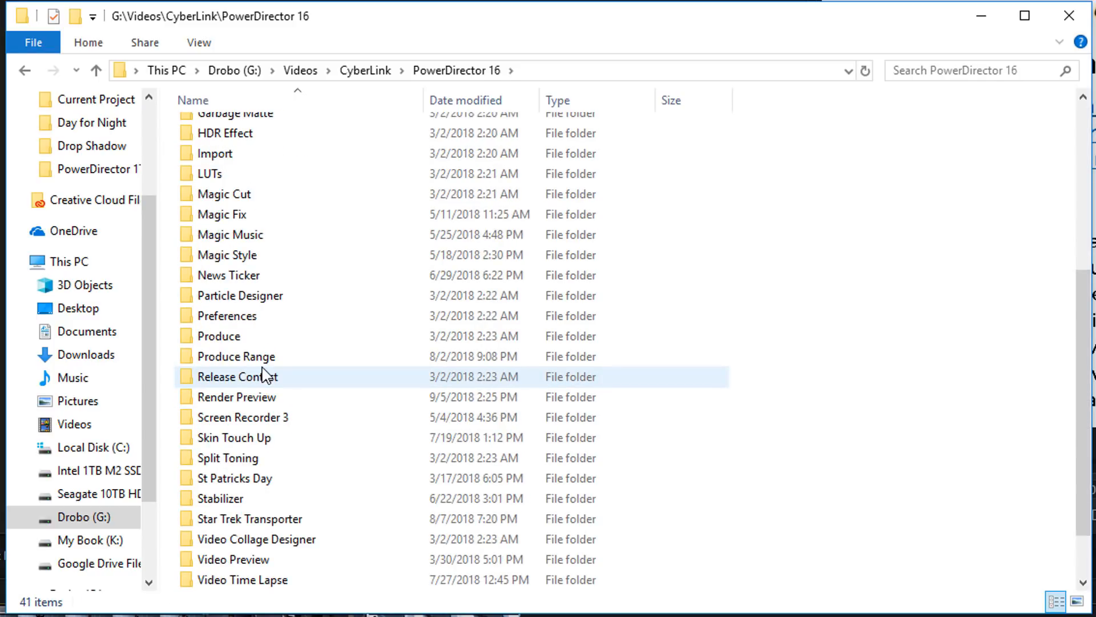
double_click(222, 498)
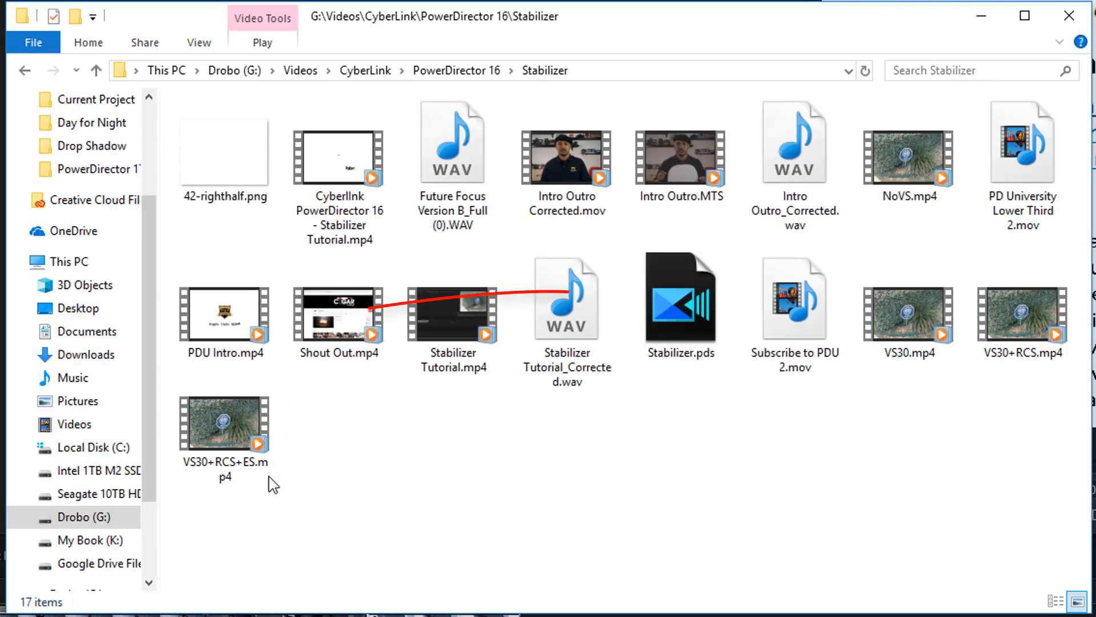
mouse_move(679, 329)
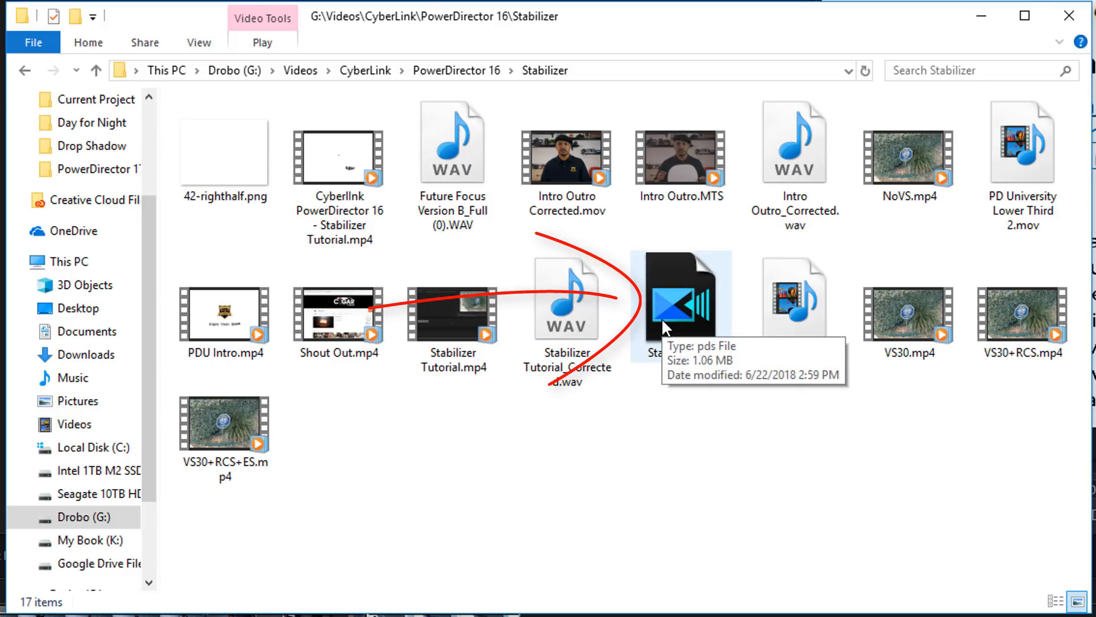
click(662, 294)
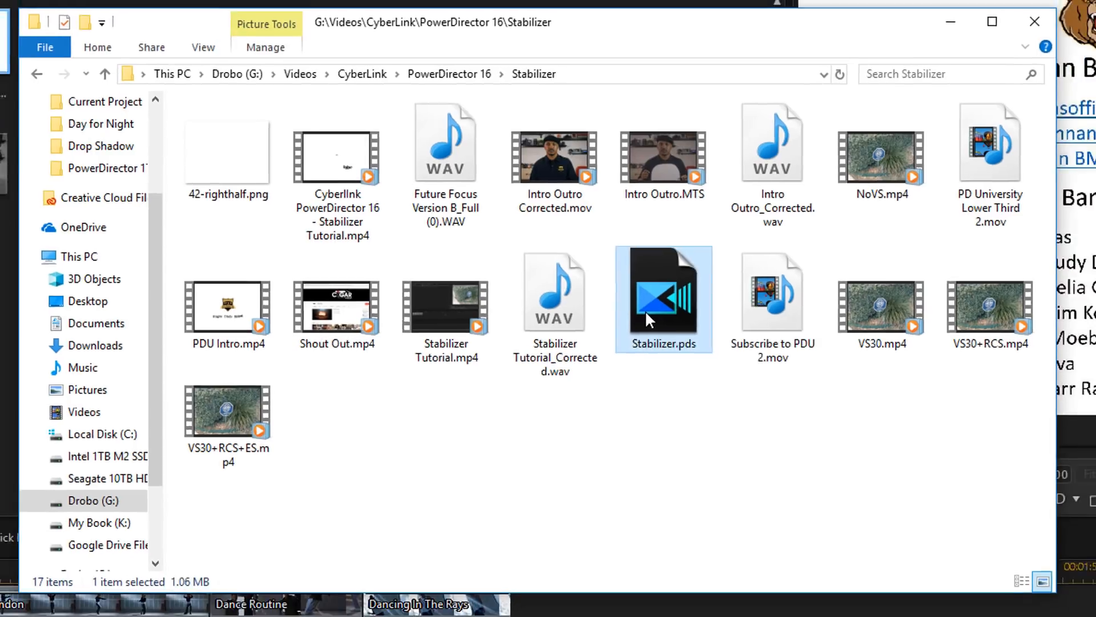
double_click(663, 292)
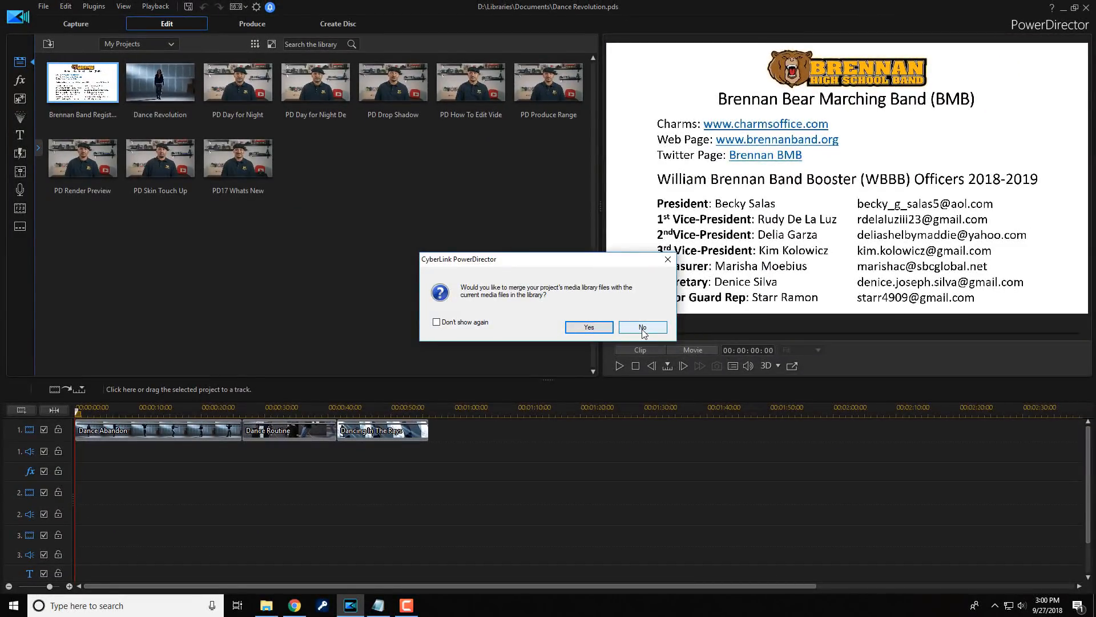
- Decline the media merge, ignore all missing files, and list My Projects in the library
click(641, 327)
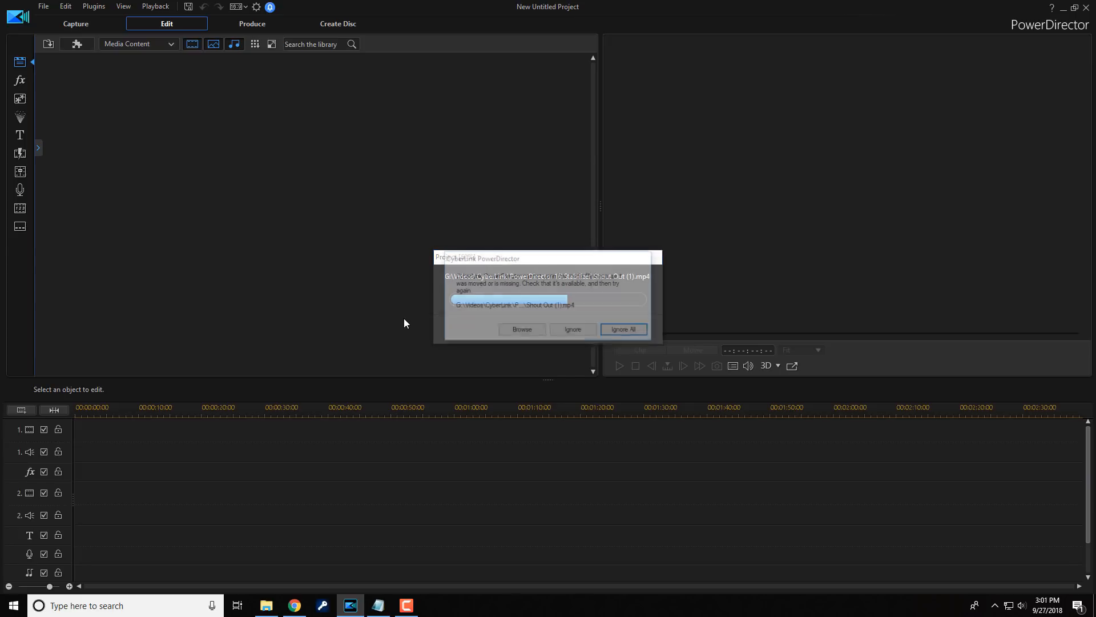
click(623, 330)
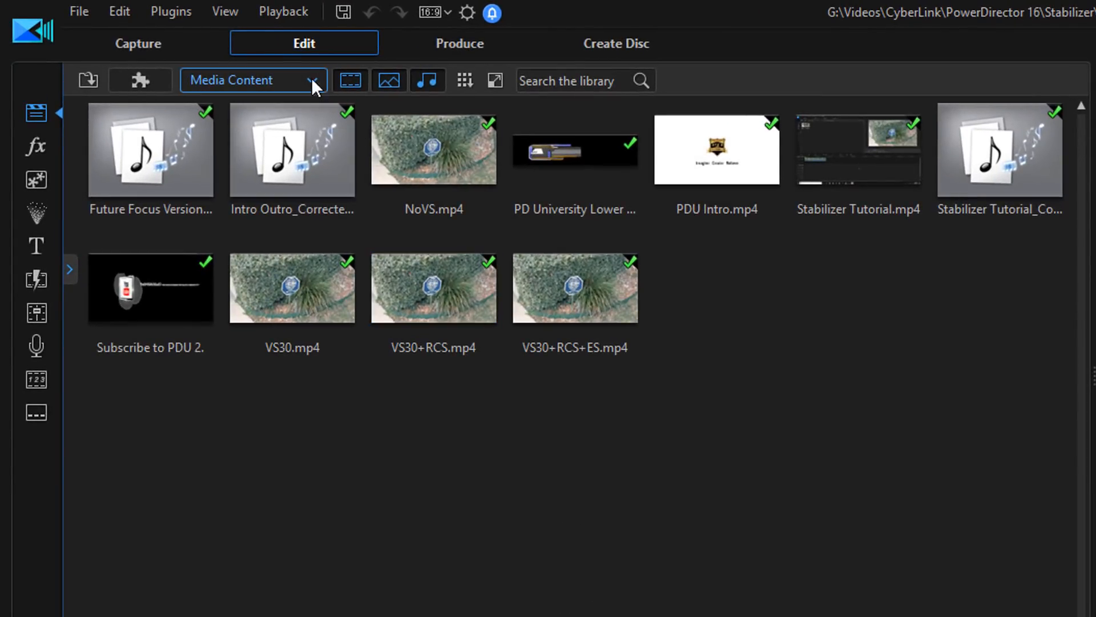
click(311, 80)
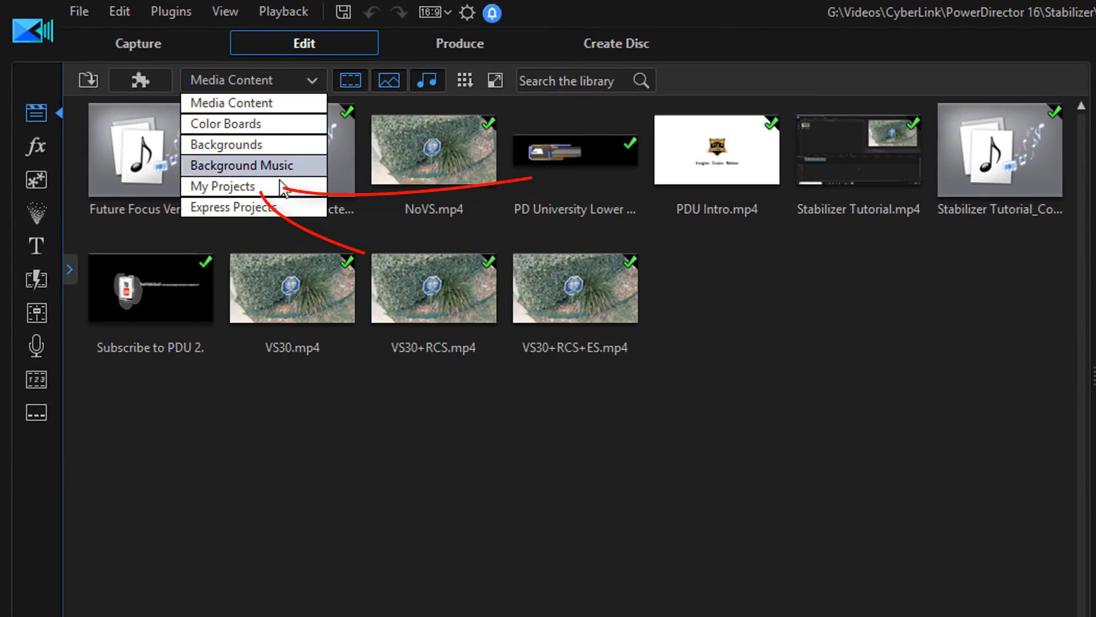
click(222, 185)
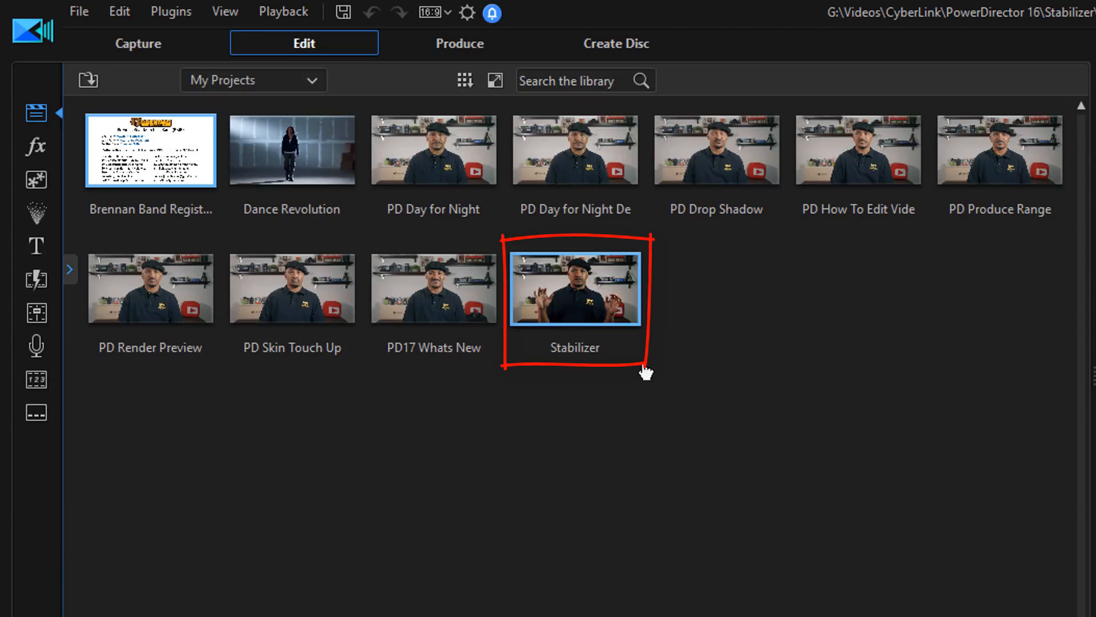
mouse_move(646, 371)
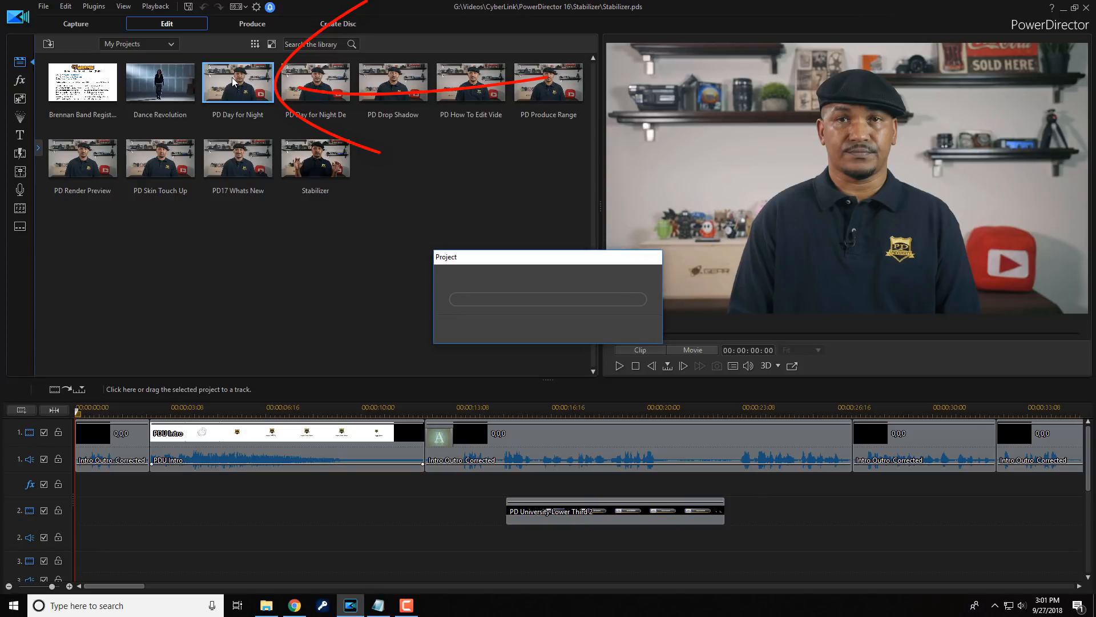
- Play and stop the Stabilizer preview, then reopen the Dance Revolution project from File
click(618, 365)
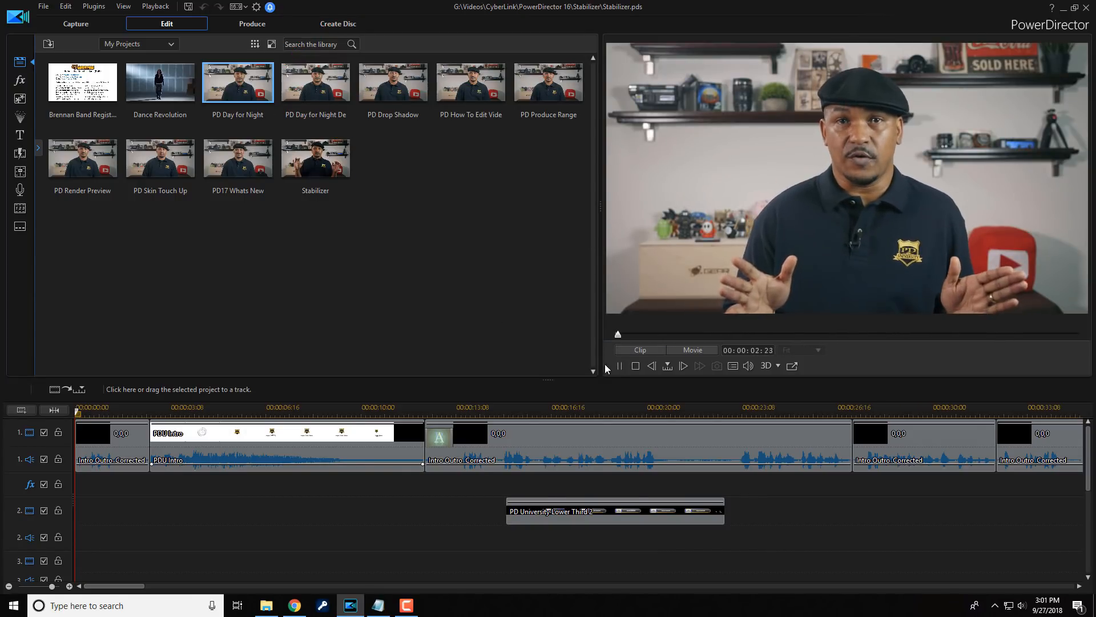
click(618, 366)
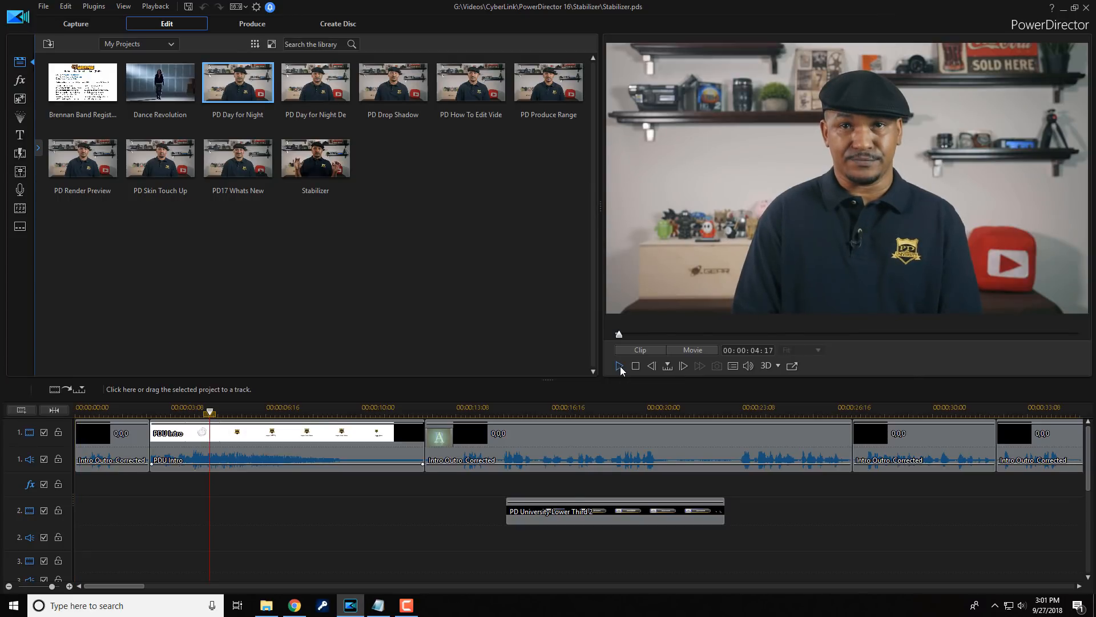
mouse_move(399, 323)
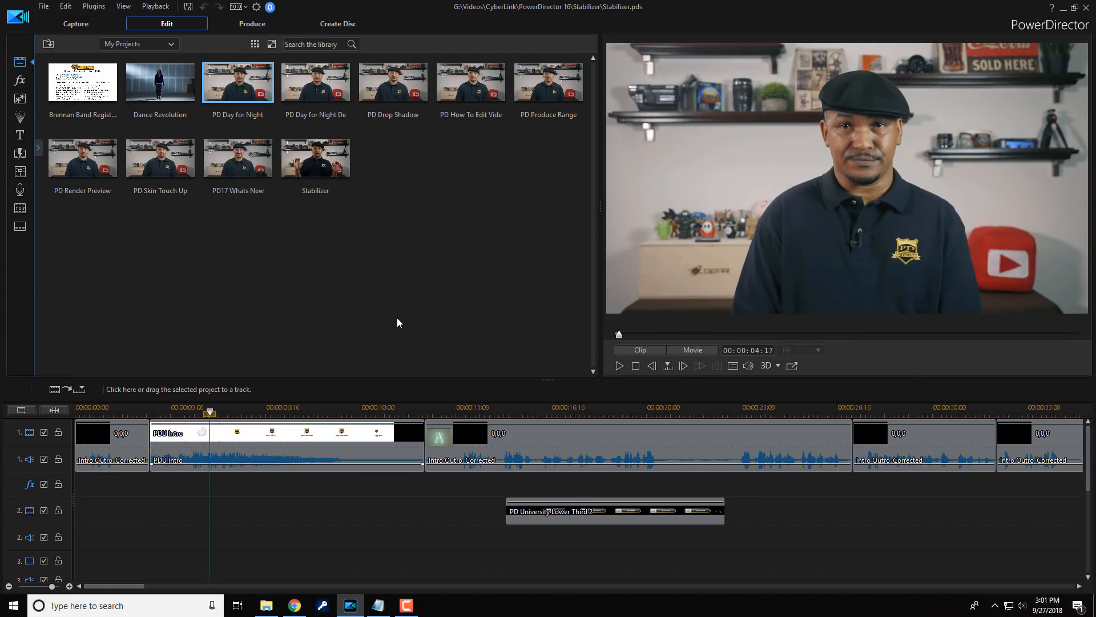
mouse_move(333, 284)
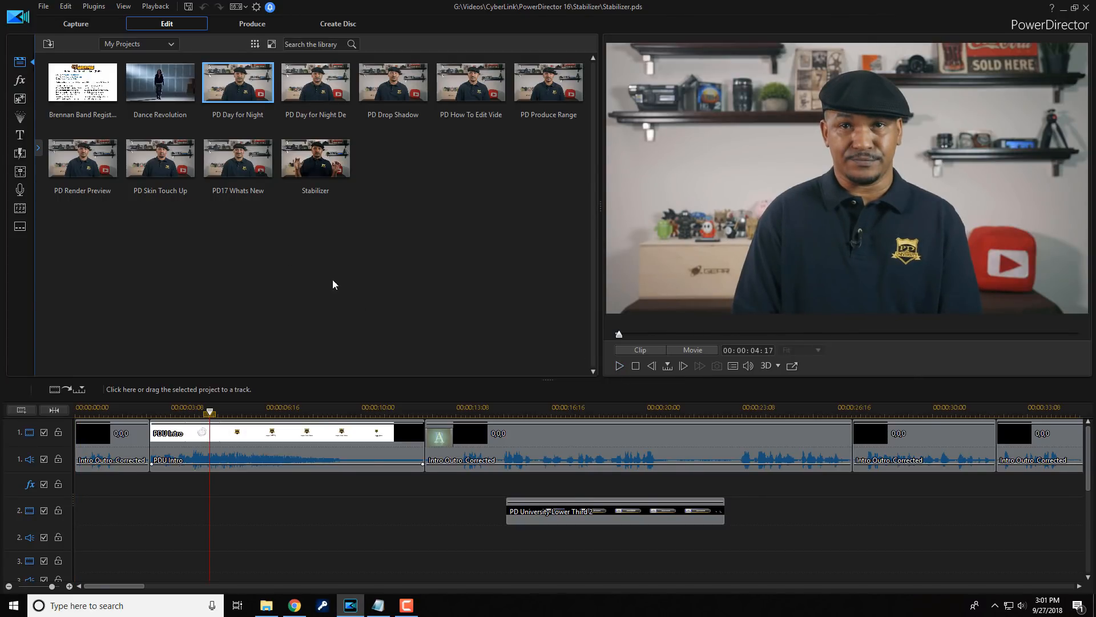
click(43, 5)
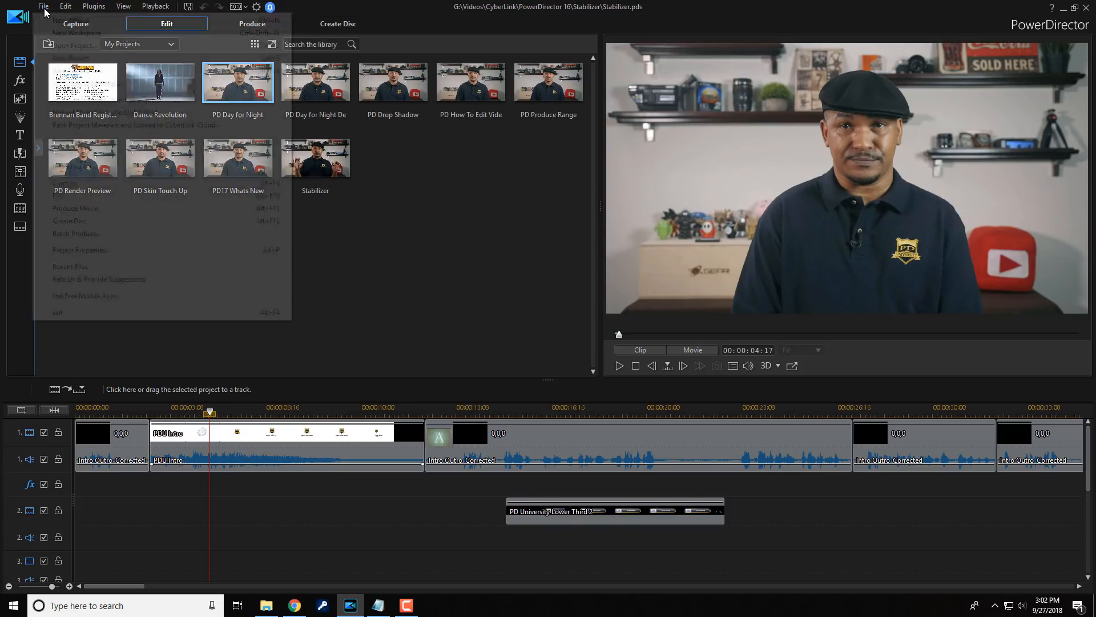
click(43, 7)
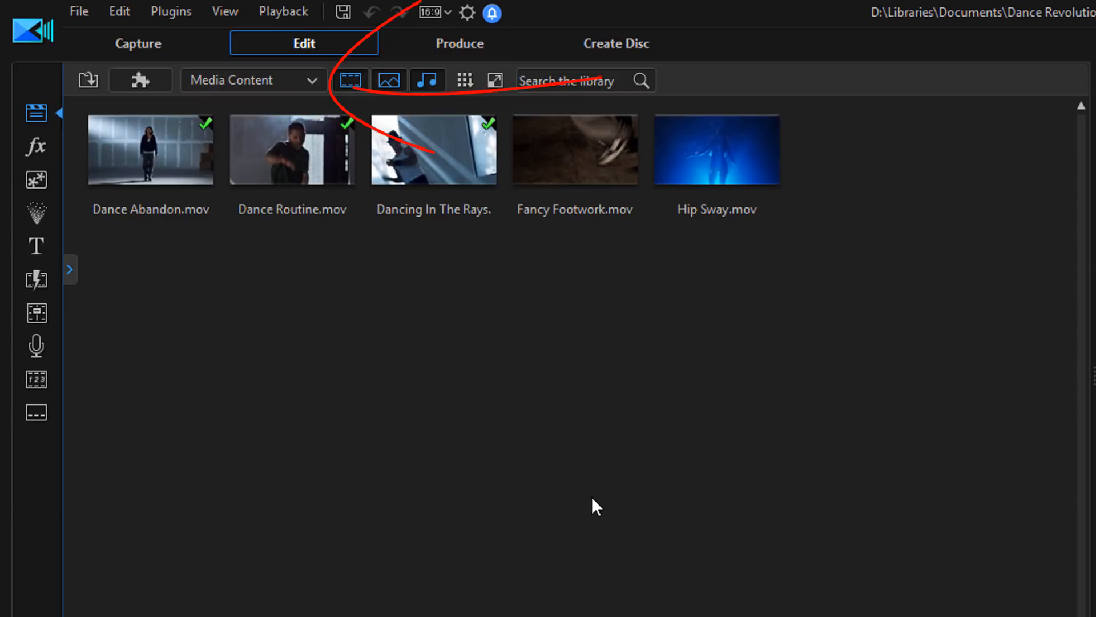
mouse_move(425, 333)
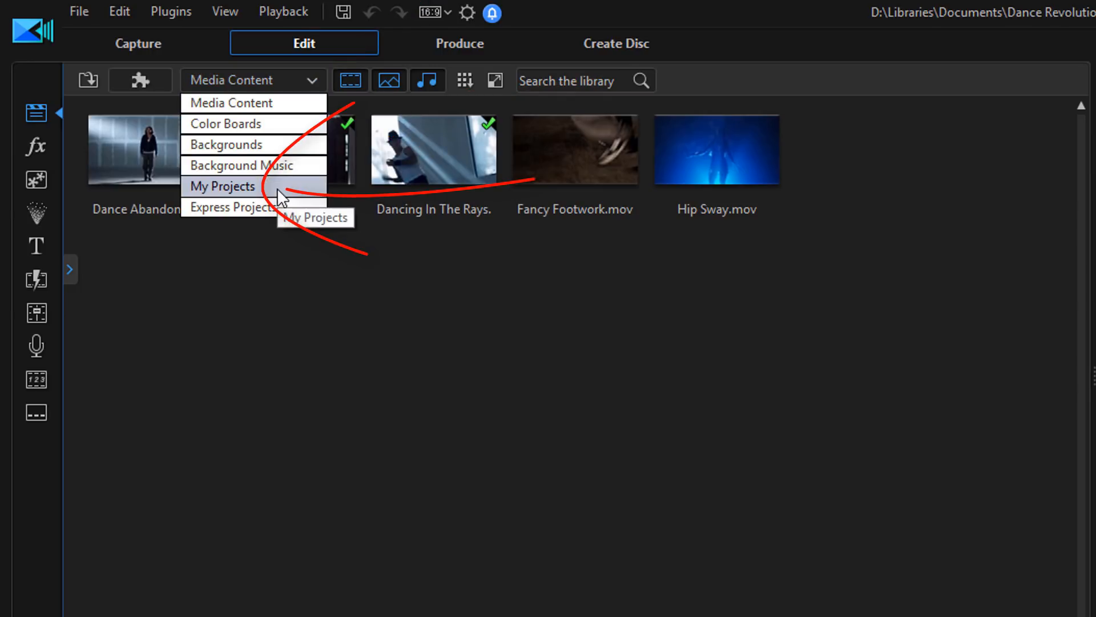
- Open Dance Revolution from My Projects and place the playhead after the Day for Night Demo clip
click(222, 186)
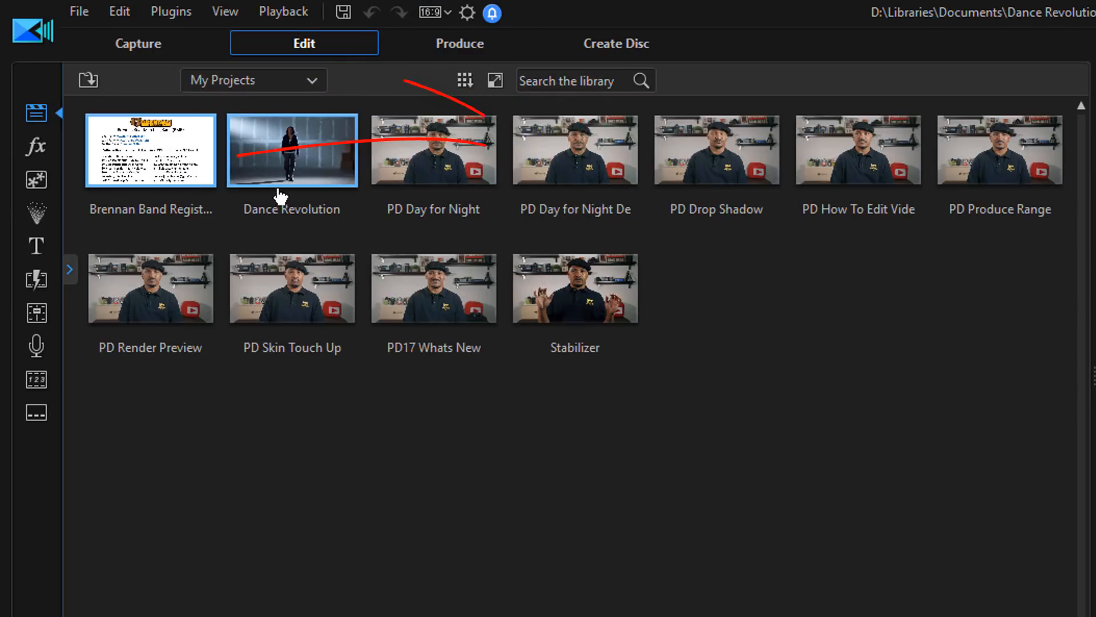
click(575, 150)
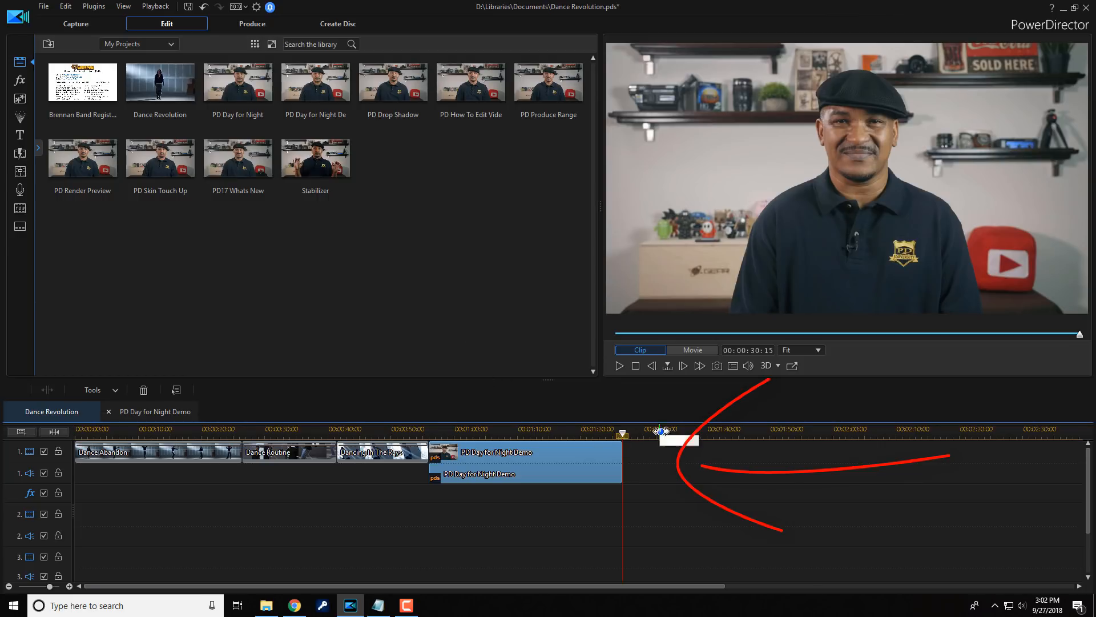
click(692, 349)
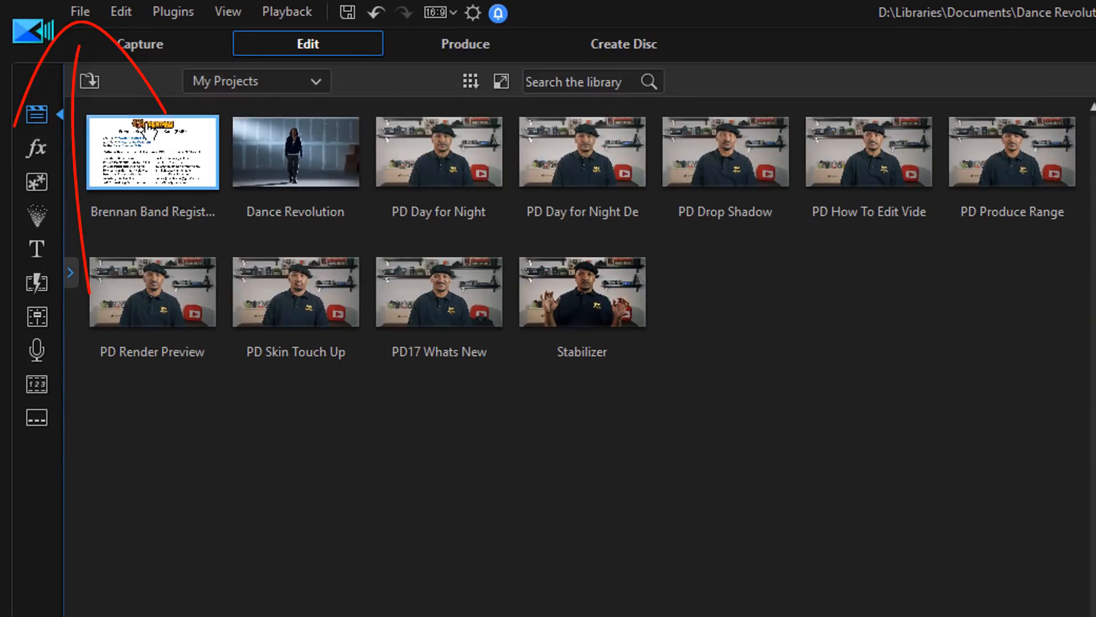
mouse_move(80, 11)
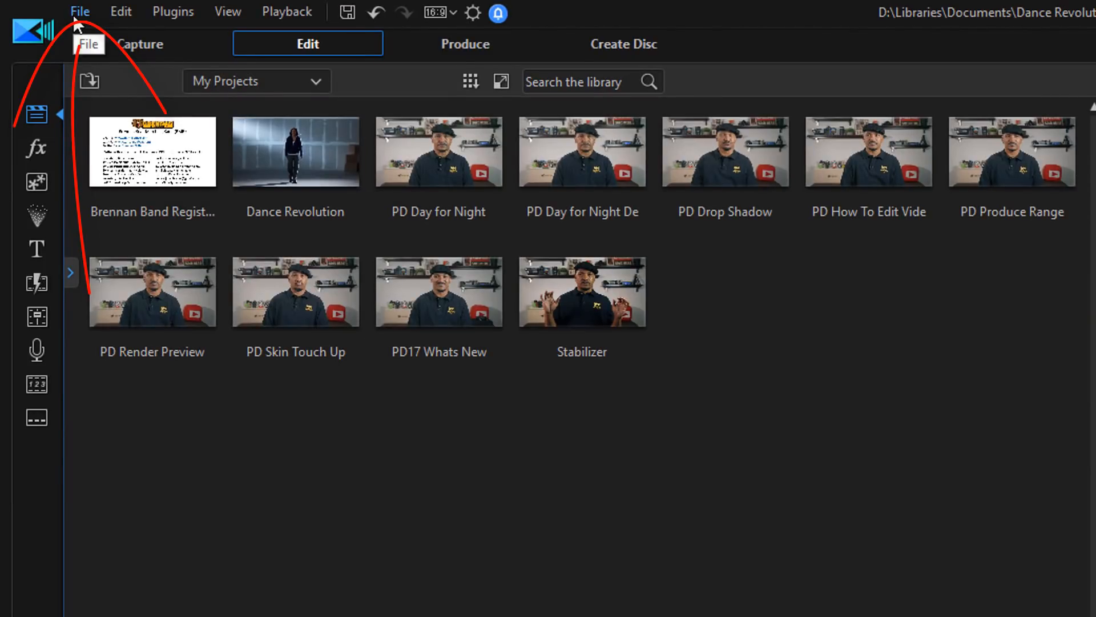
click(80, 11)
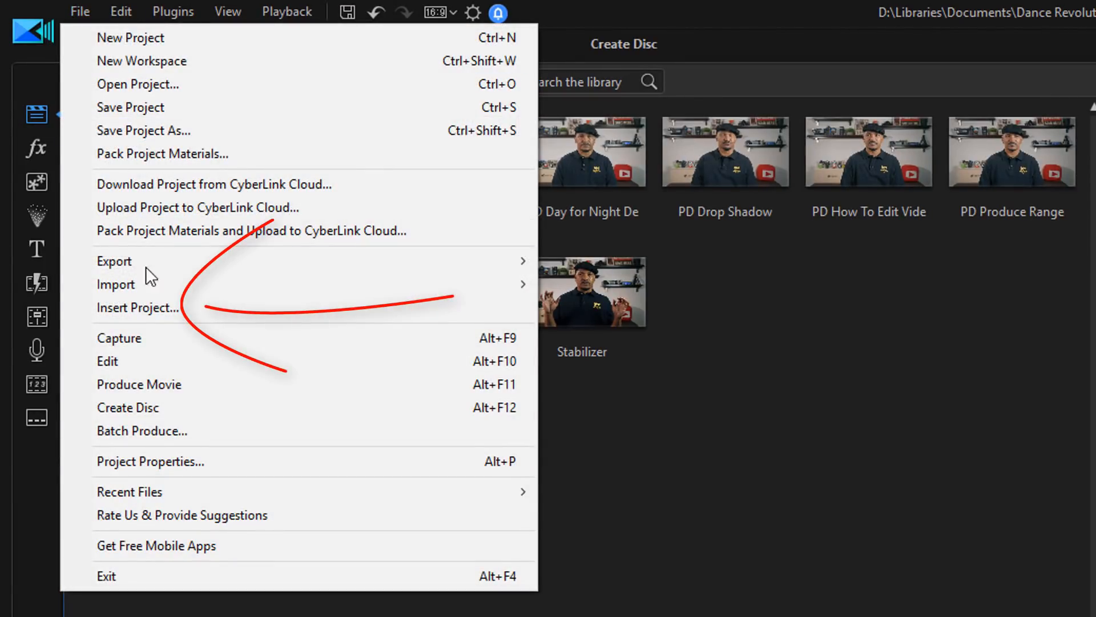
mouse_move(137, 307)
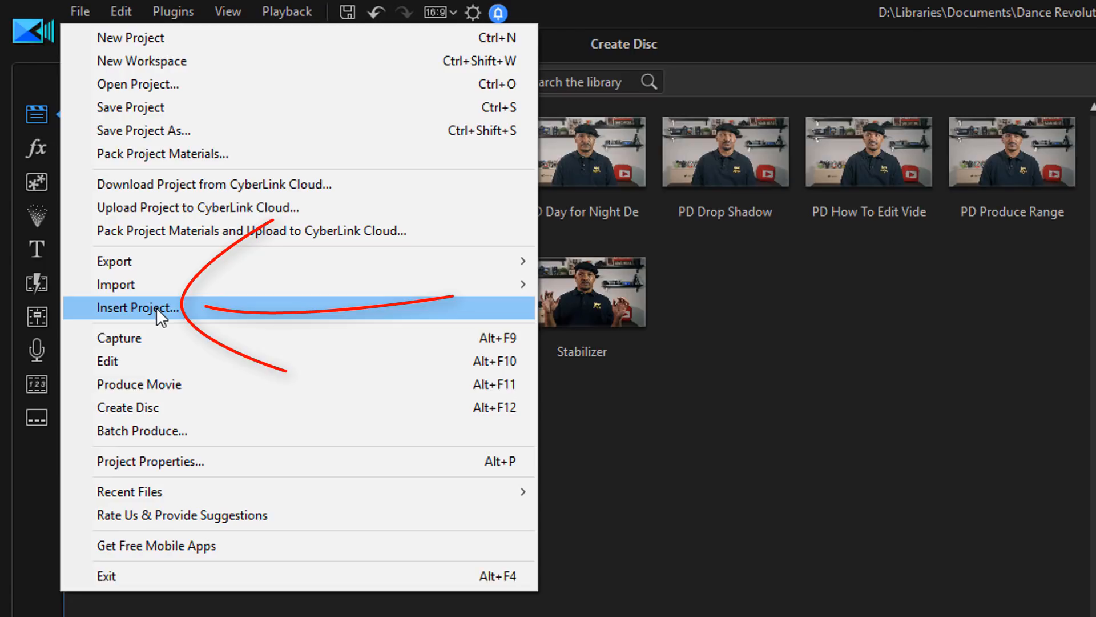
- Insert PD Drop Shadow.pds from Drobo Videos > CyberLink > PowerDirector 16 > Drop Shadow
click(136, 308)
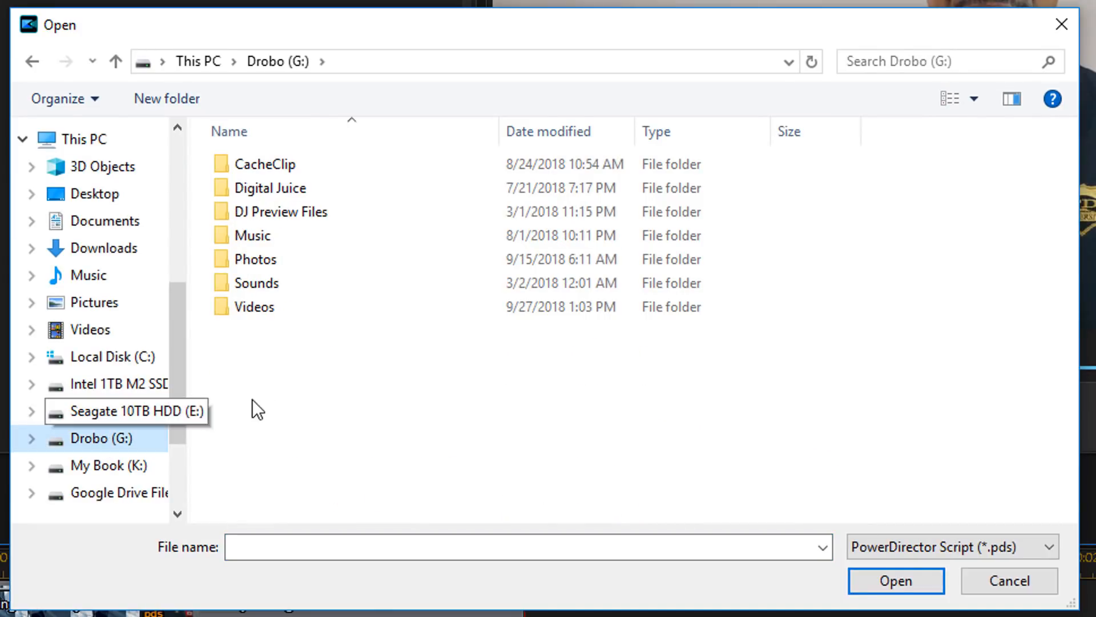
double_click(254, 306)
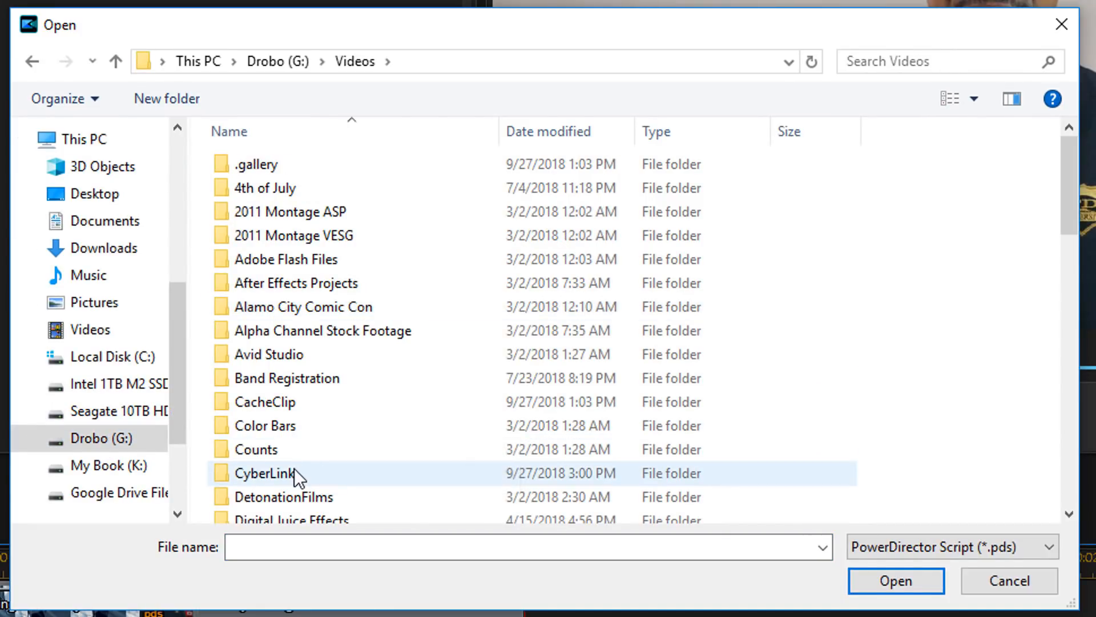
double_click(273, 472)
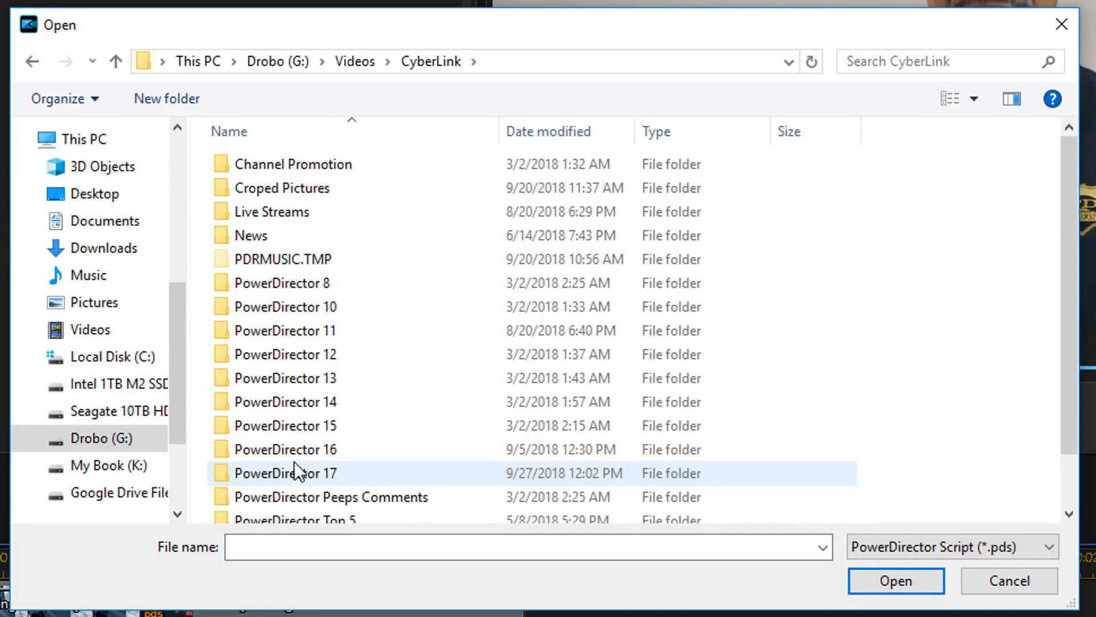
double_click(286, 449)
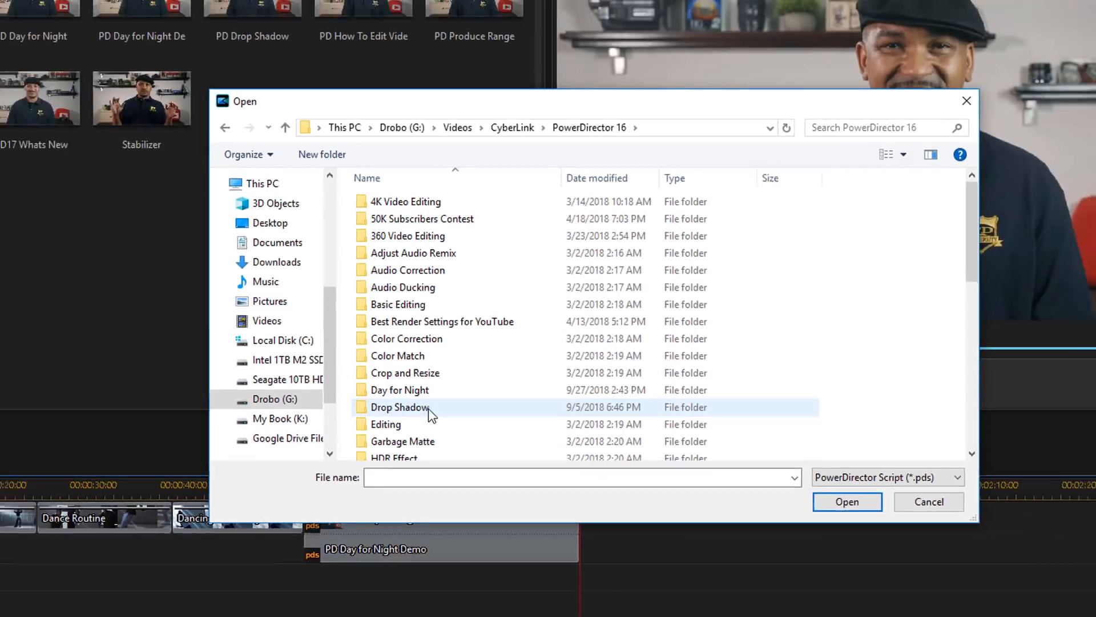
double_click(399, 407)
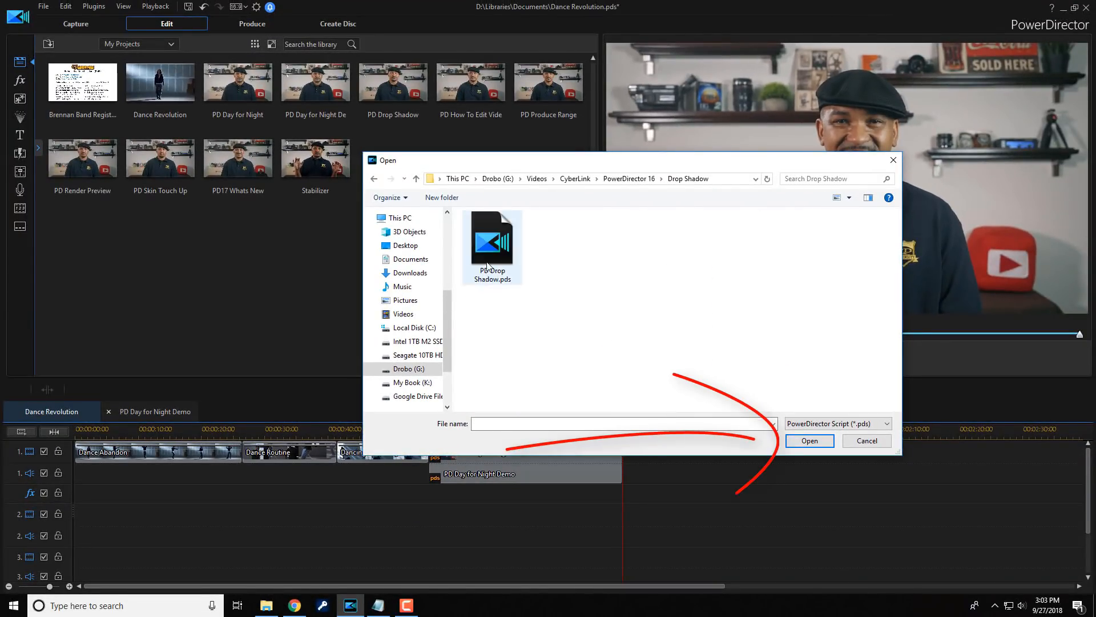
click(492, 238)
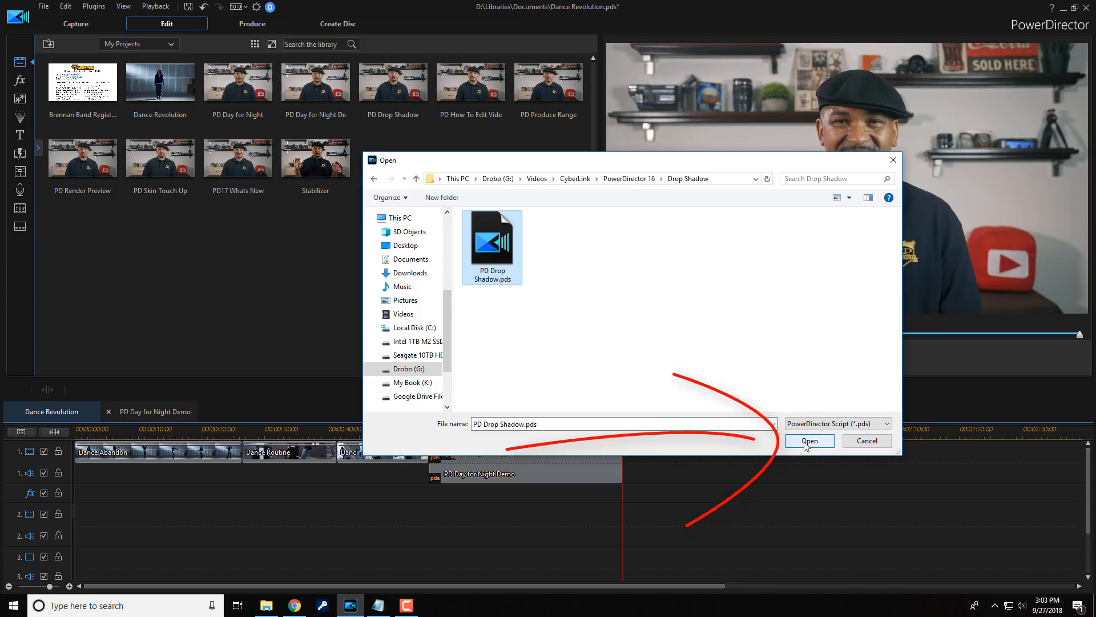
click(809, 440)
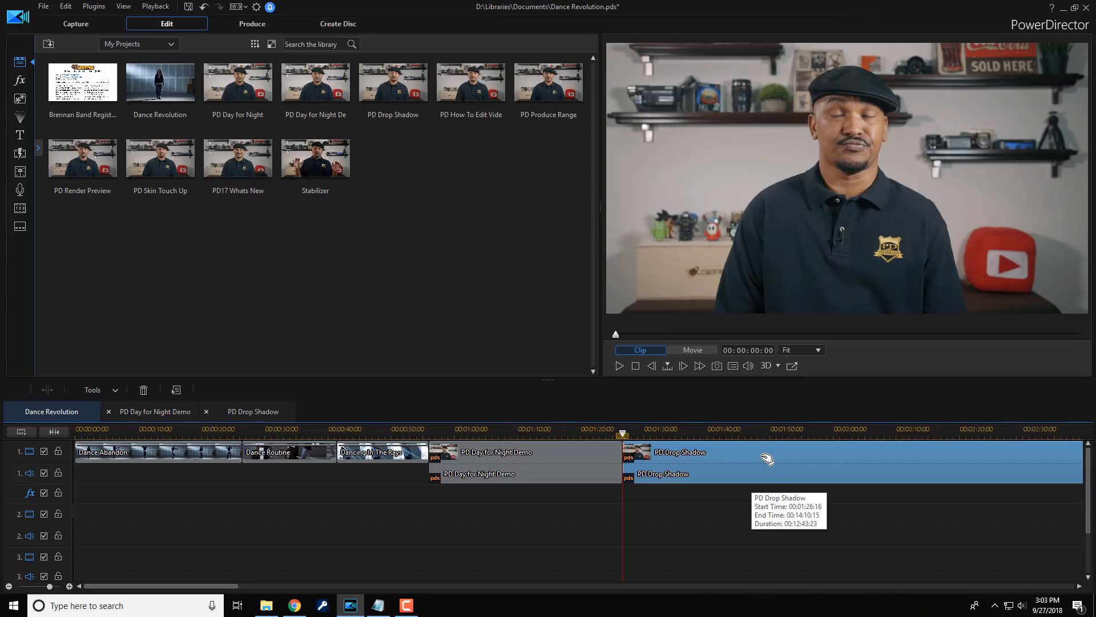
mouse_move(642, 524)
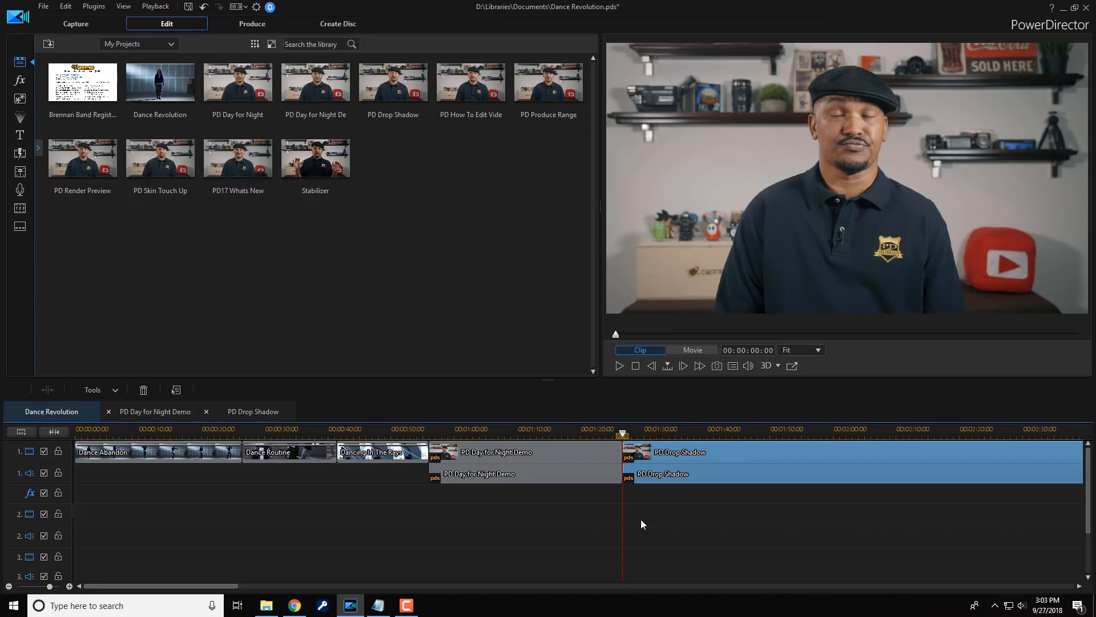
mouse_move(620, 512)
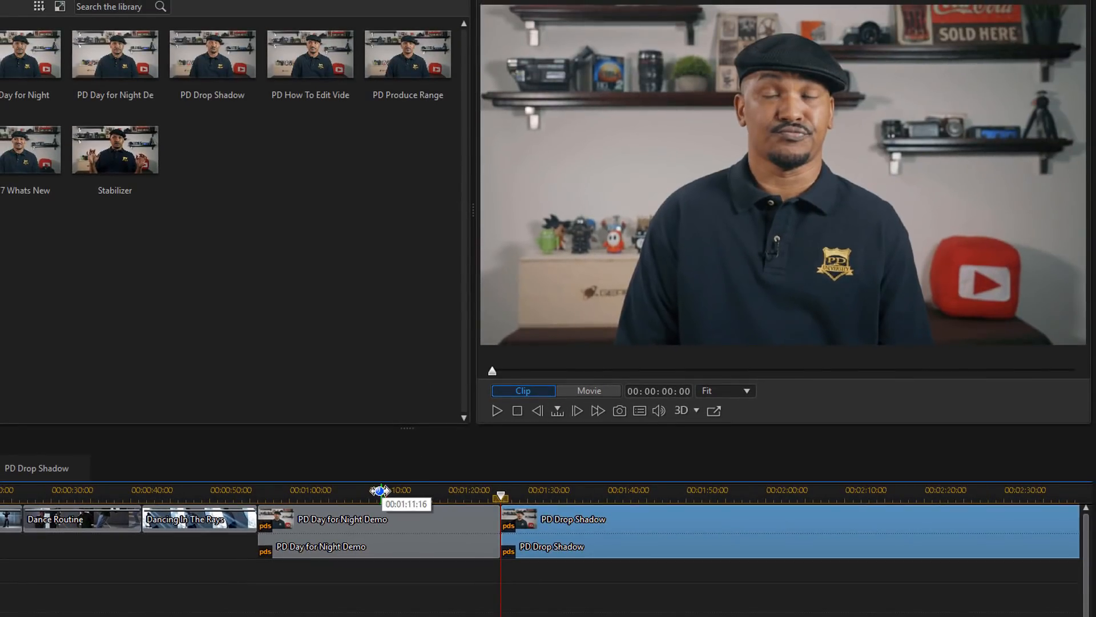
click(496, 410)
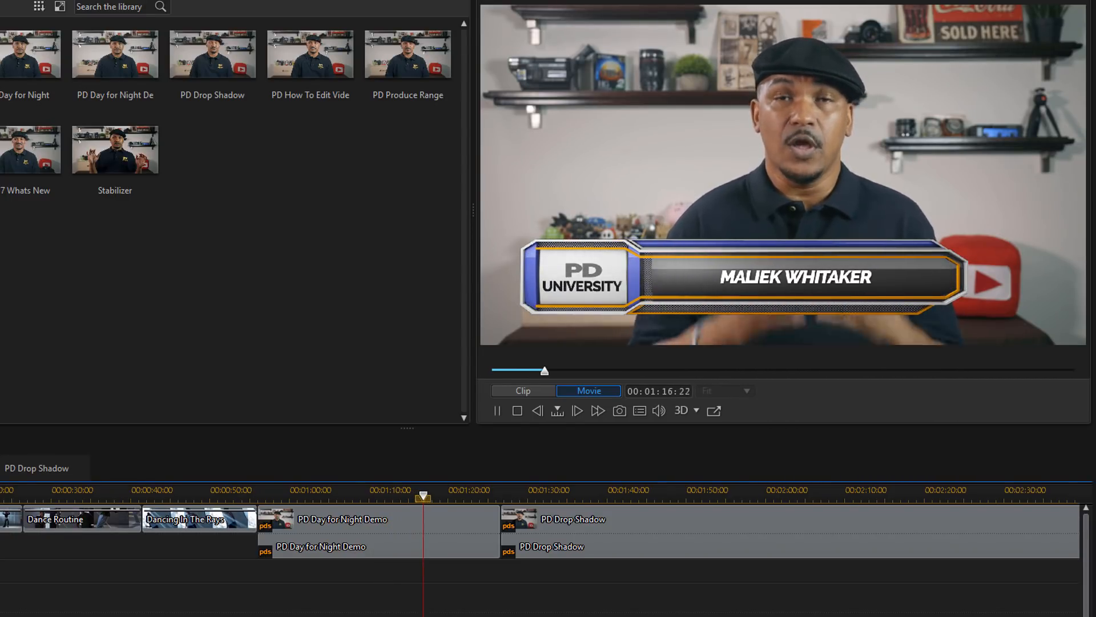
click(496, 410)
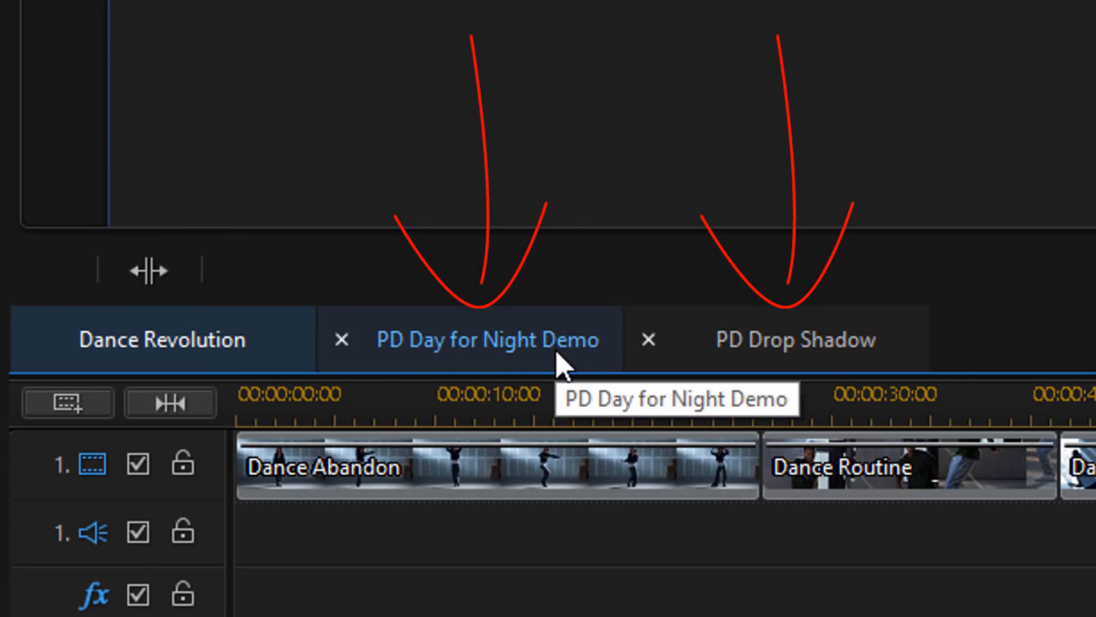
mouse_move(632, 395)
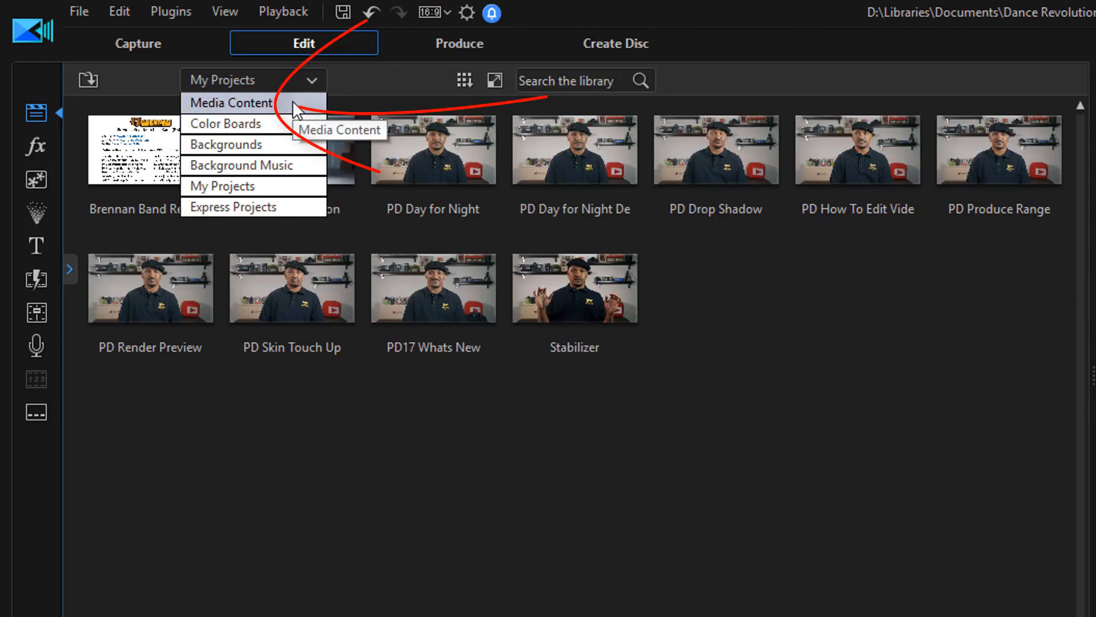
- Show the Media Content clips in the library for PD Day for Night Demo
click(230, 102)
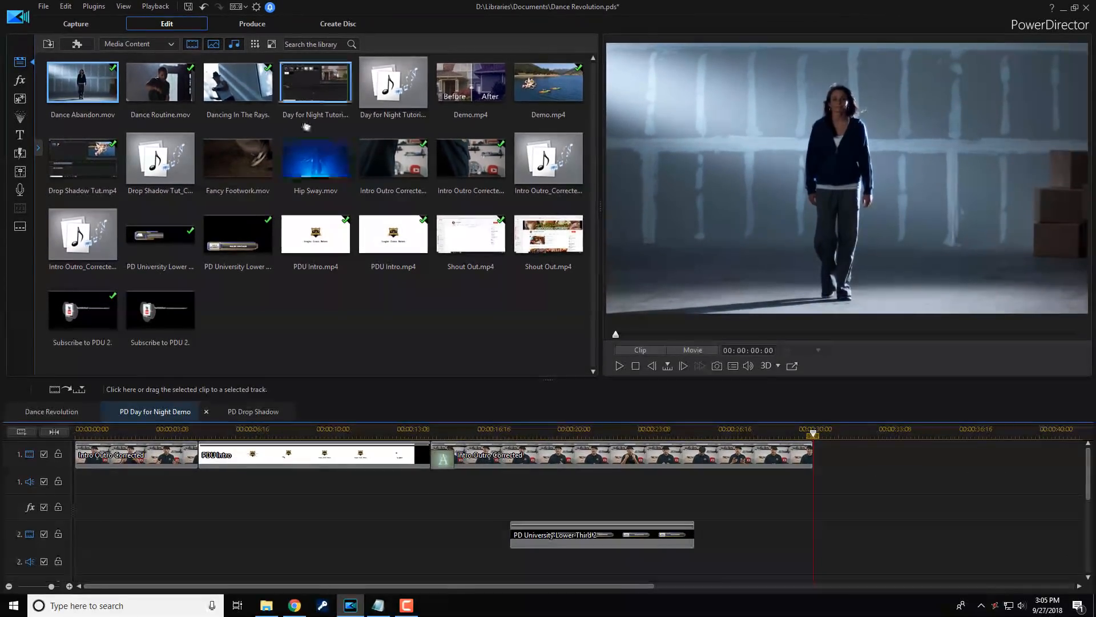
- Replace the first Intro Outro Corrected clip with Fancy Footwork.mov
click(237, 158)
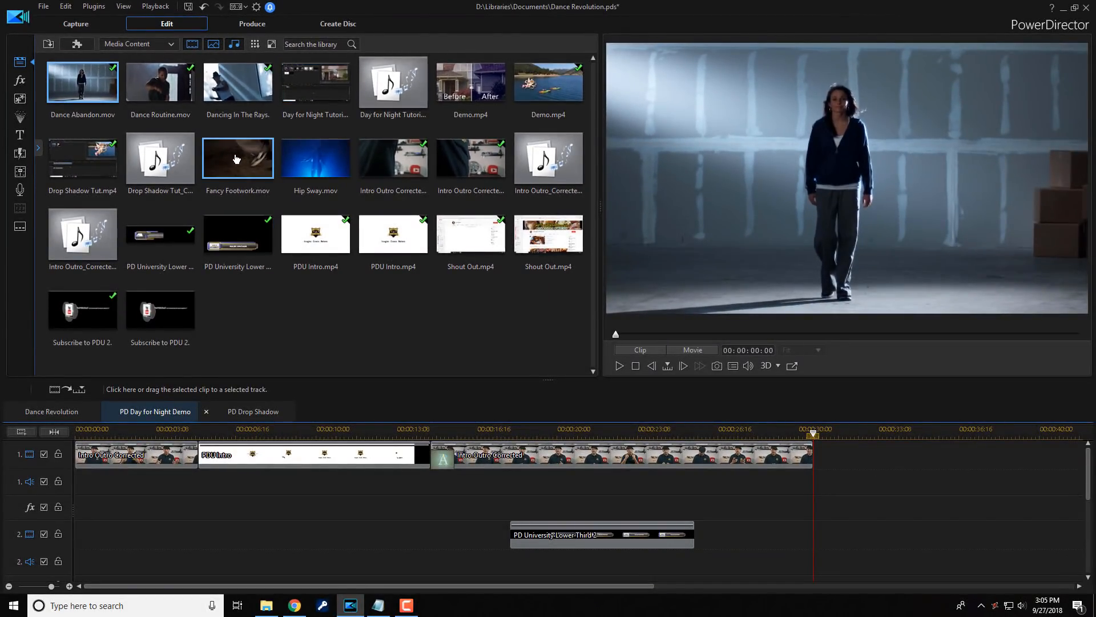
mouse_move(115, 427)
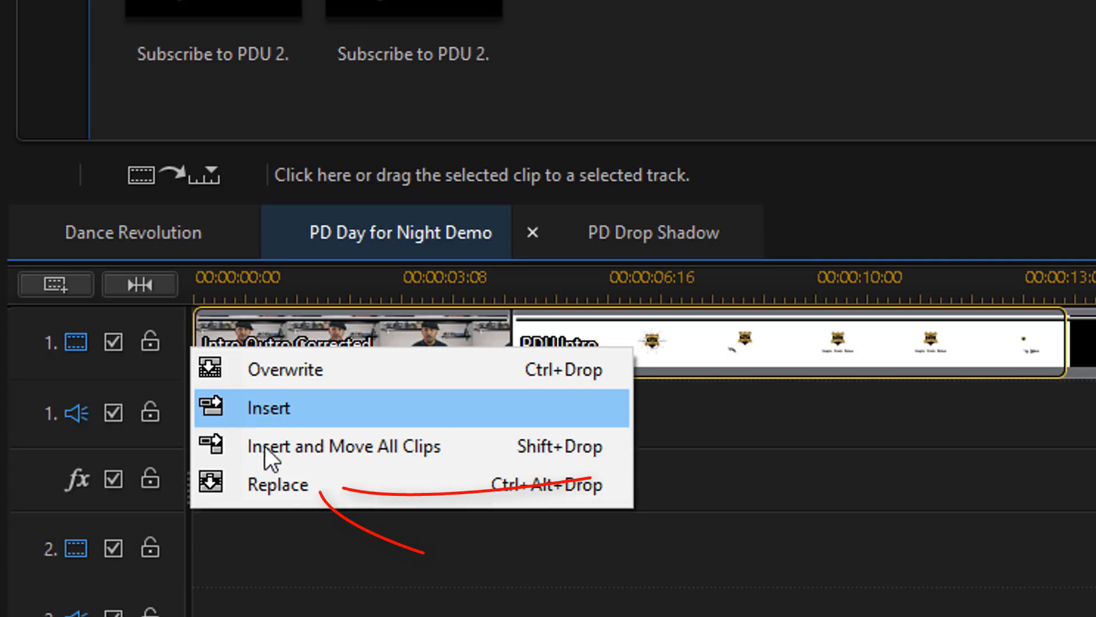
mouse_move(346, 496)
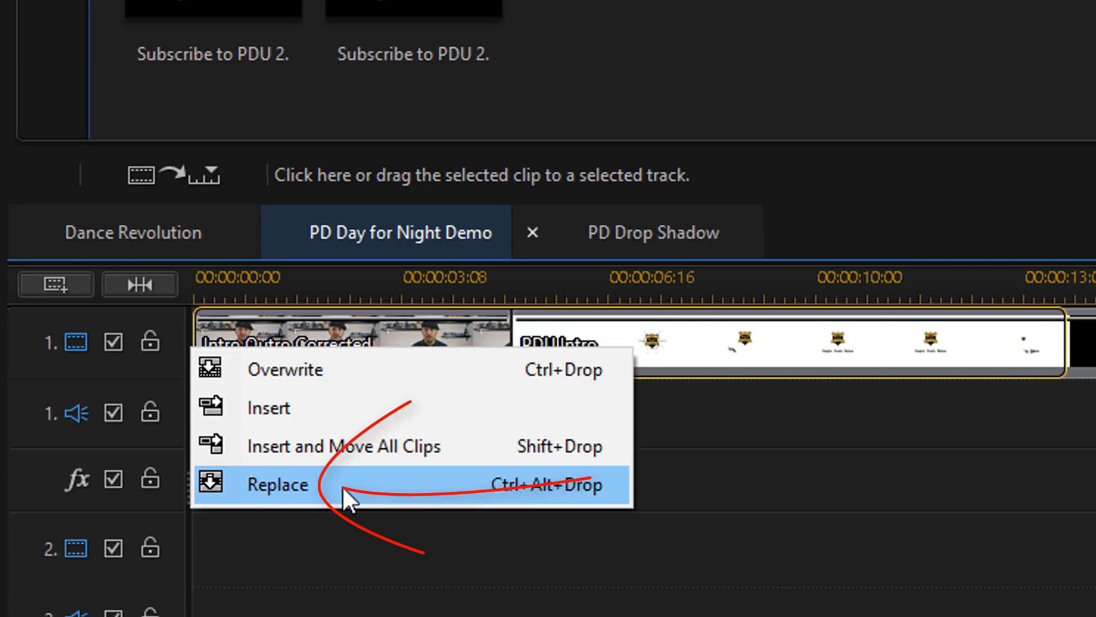
click(277, 484)
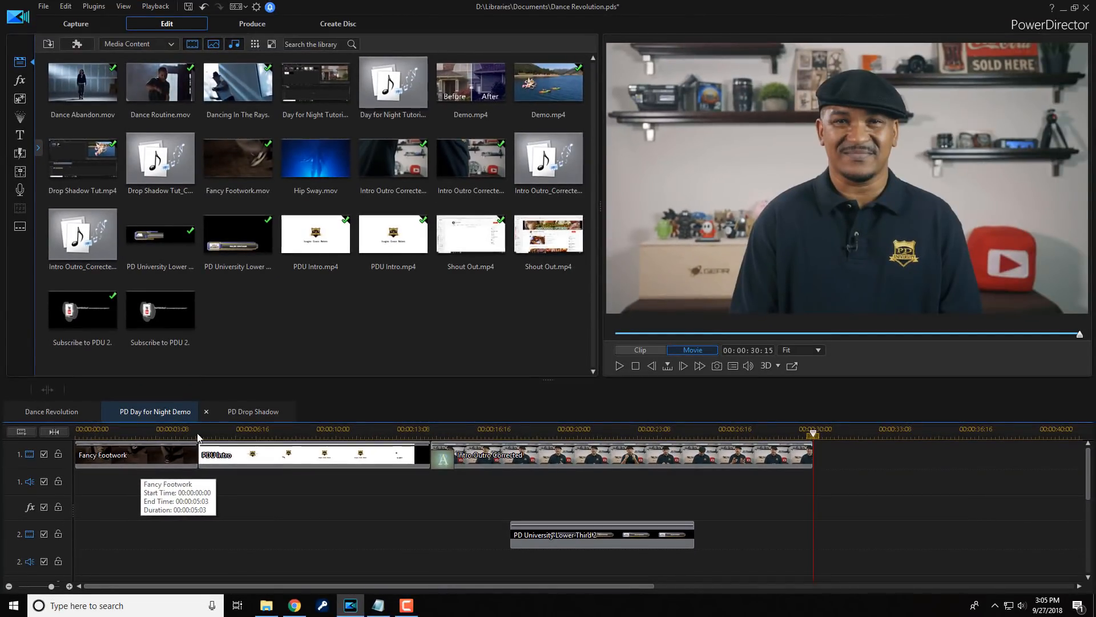
click(314, 158)
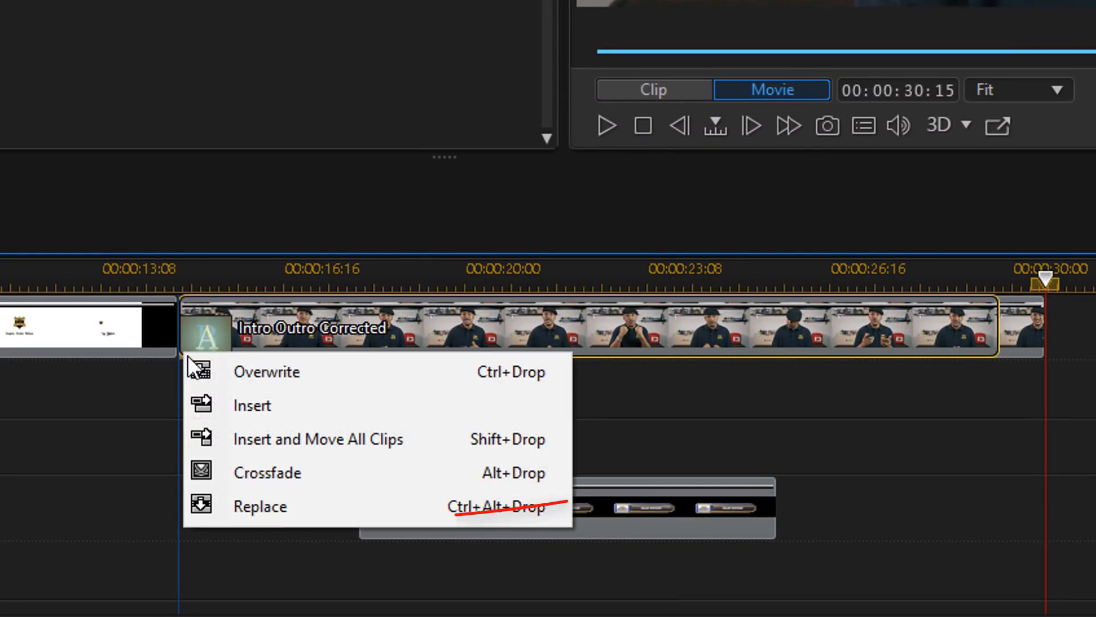
mouse_move(276, 523)
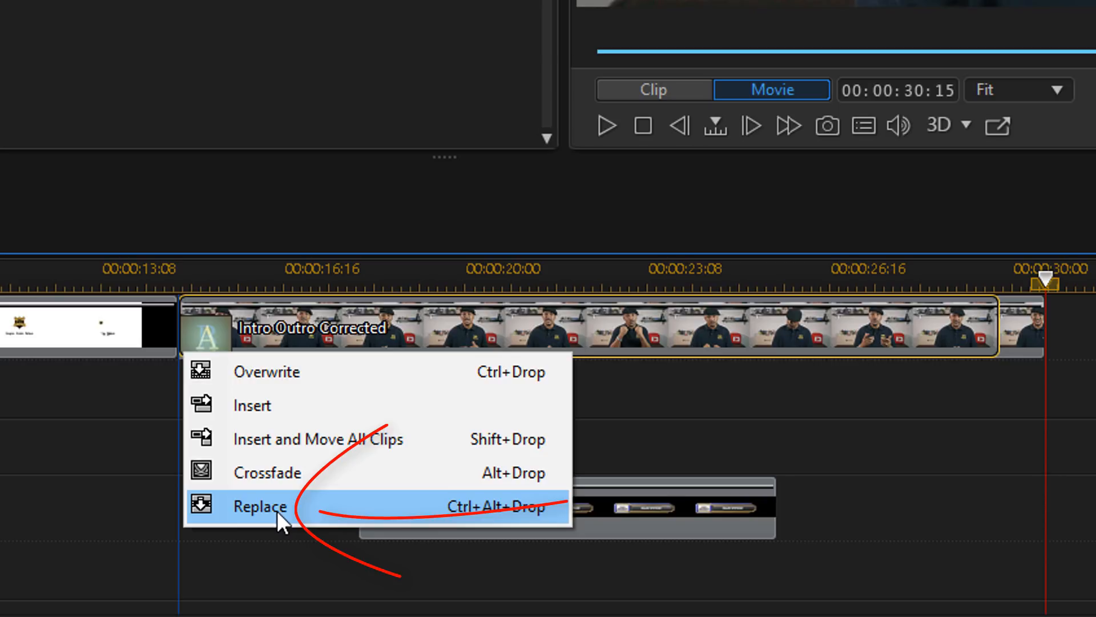
- Choose Replace to swap the second Intro Outro Corrected clip for Hip Sway.mov
click(260, 506)
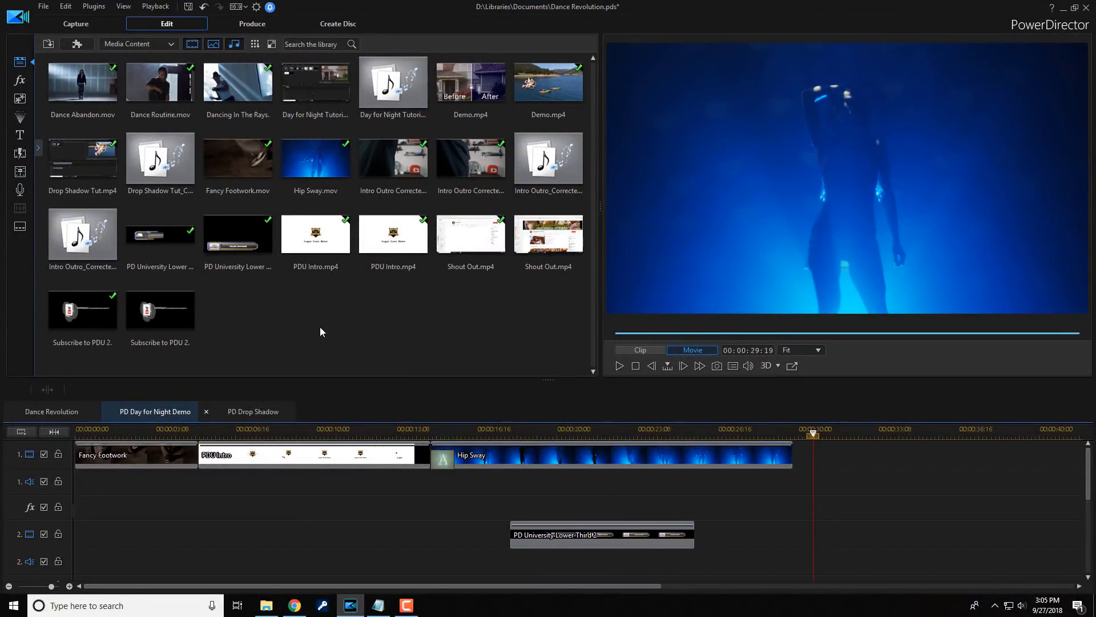
mouse_move(404, 333)
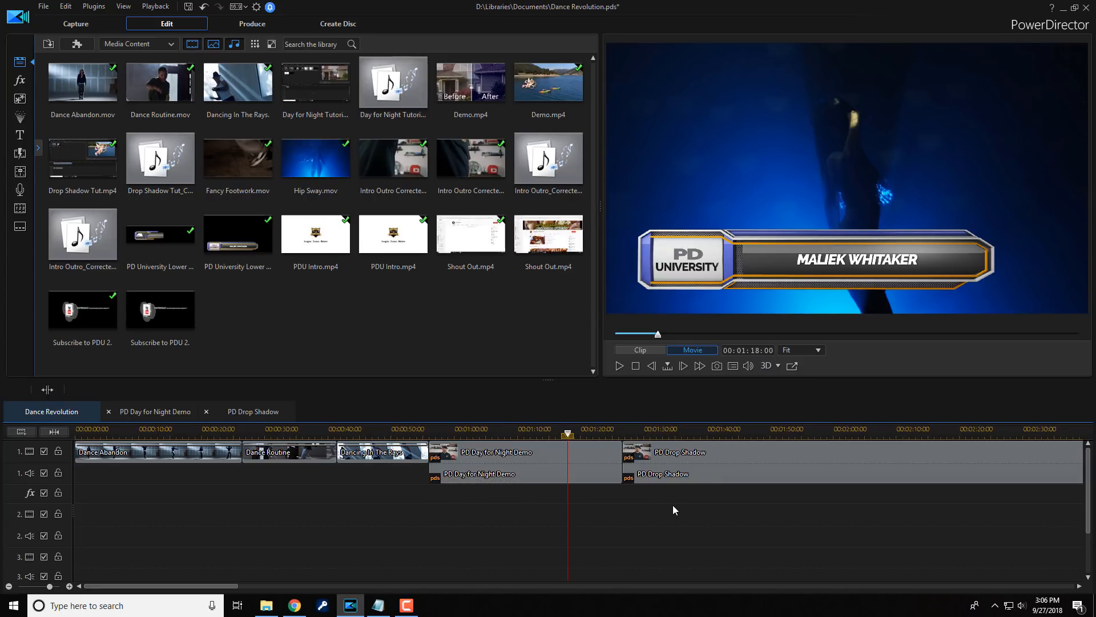
- Preview the nested project's dance footage in Dance Revolution, then return to the movie start
click(618, 365)
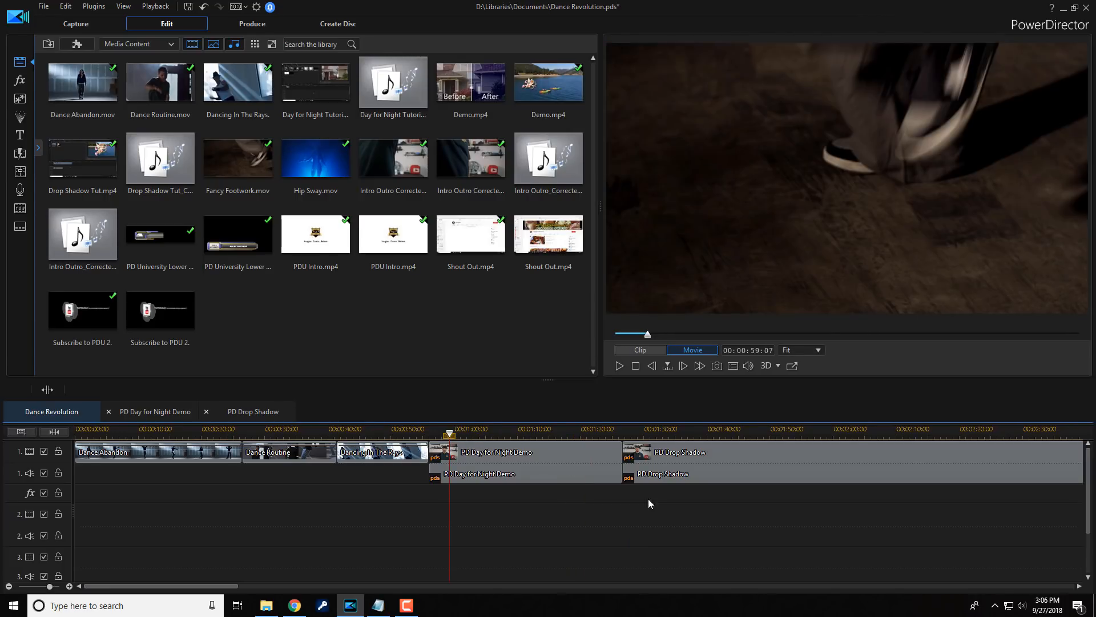
click(618, 365)
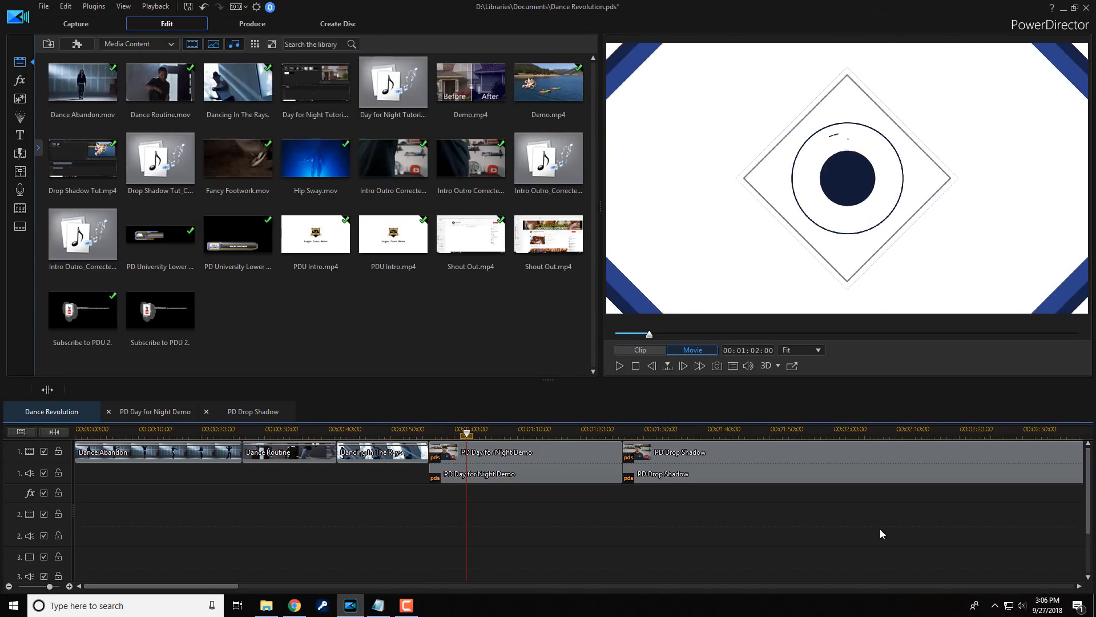
click(170, 430)
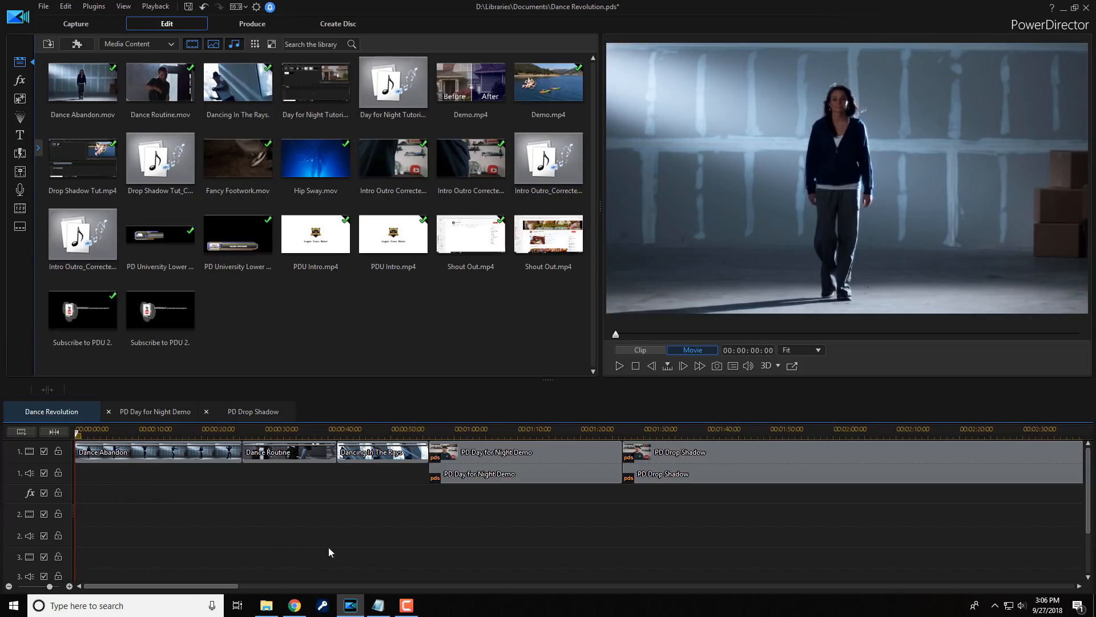
mouse_move(364, 553)
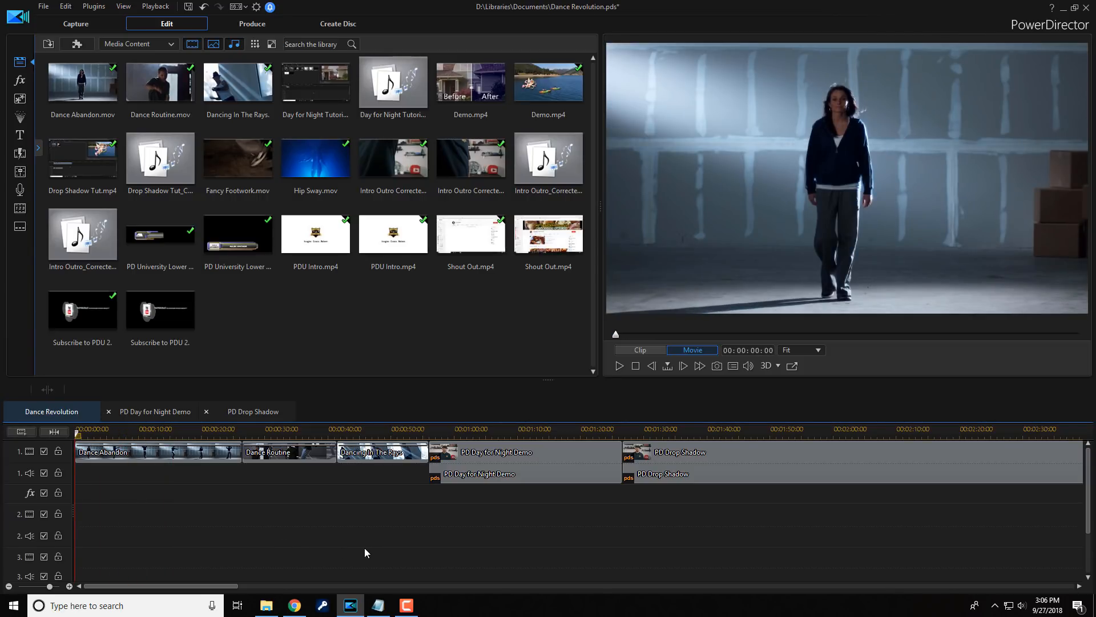